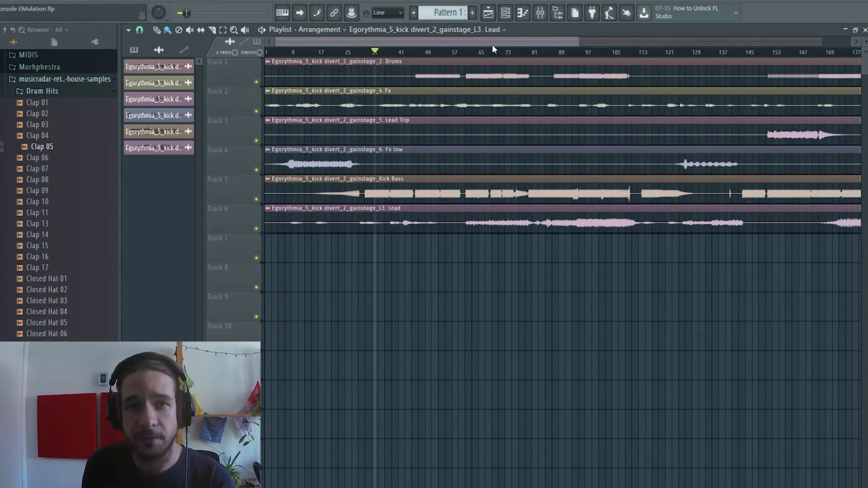
mouse_move(547, 45)
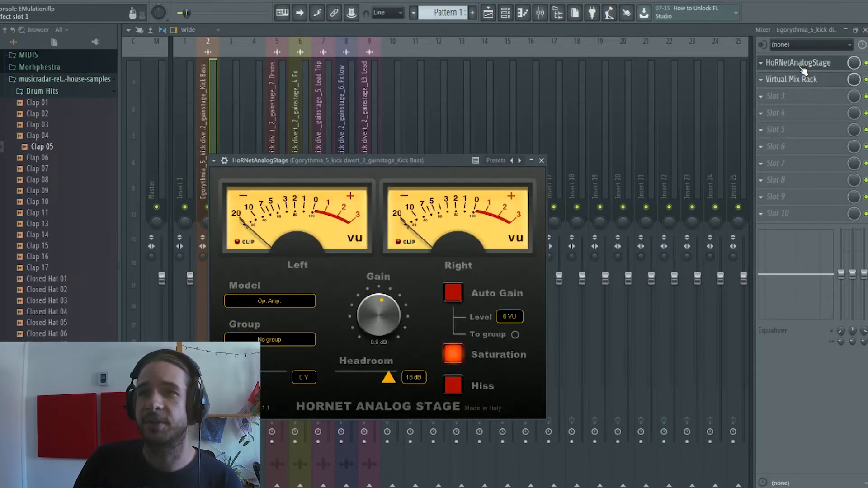
Step: Check TesslaPROmkII's colour models, keep British Console, and bring Virtual Mix Rack back up
left_click(791, 79)
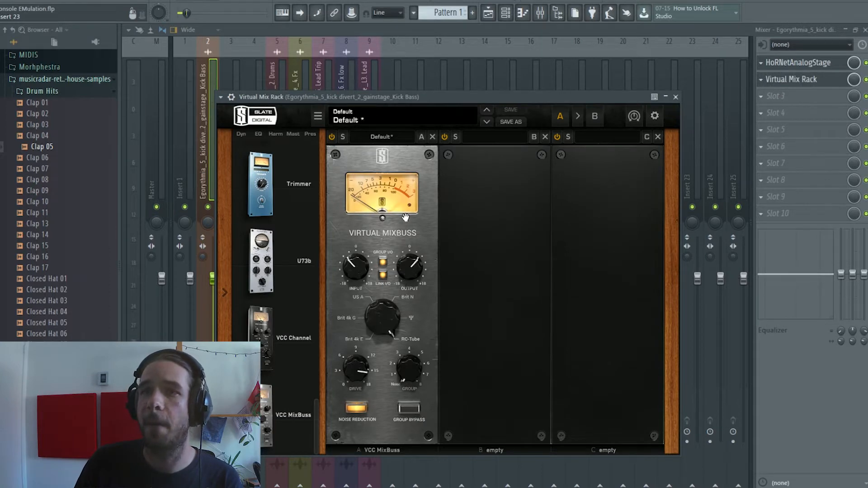
mouse_move(301, 279)
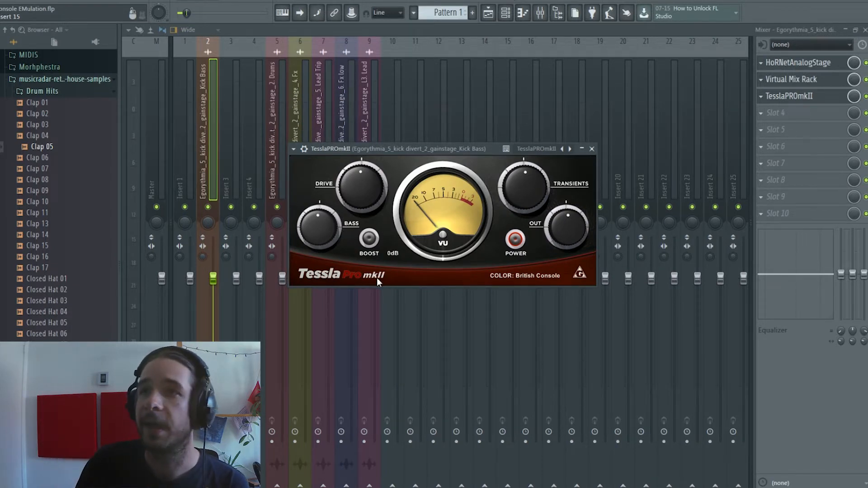
left_click(523, 276)
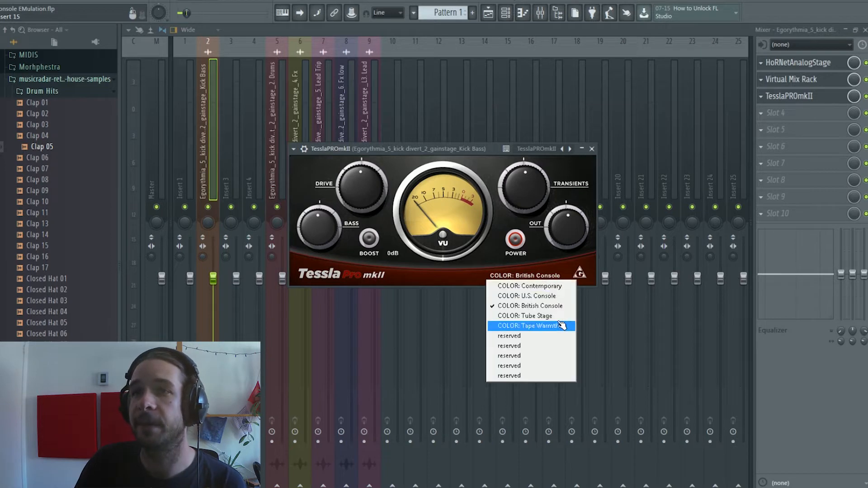
mouse_move(534, 296)
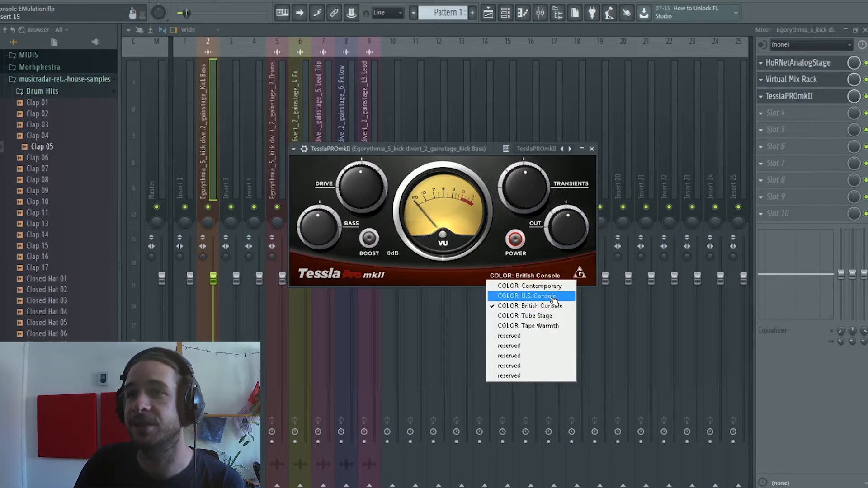
mouse_move(550, 49)
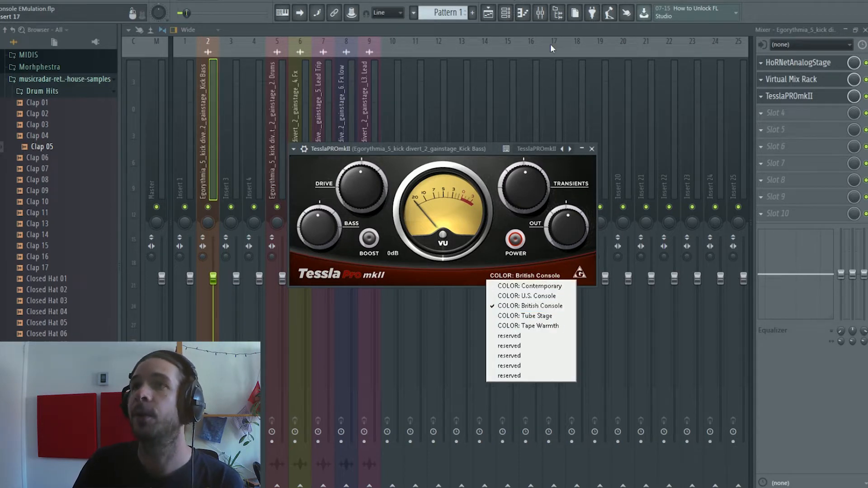
left_click(592, 148)
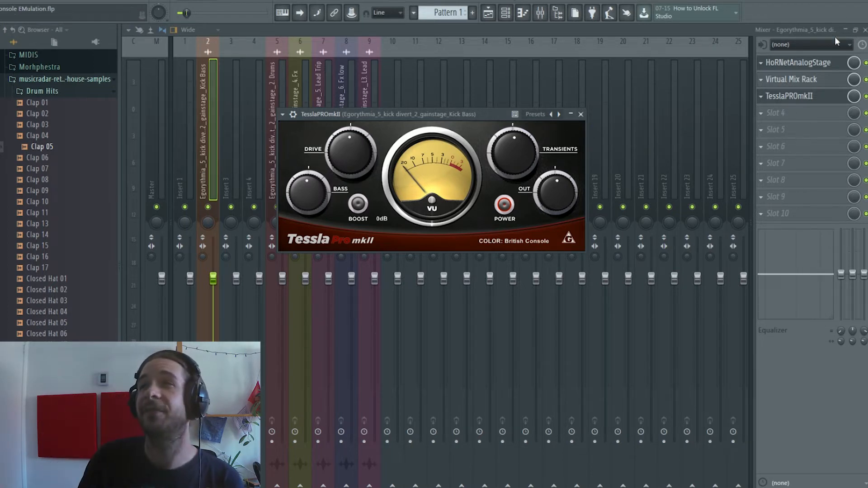
left_click(793, 78)
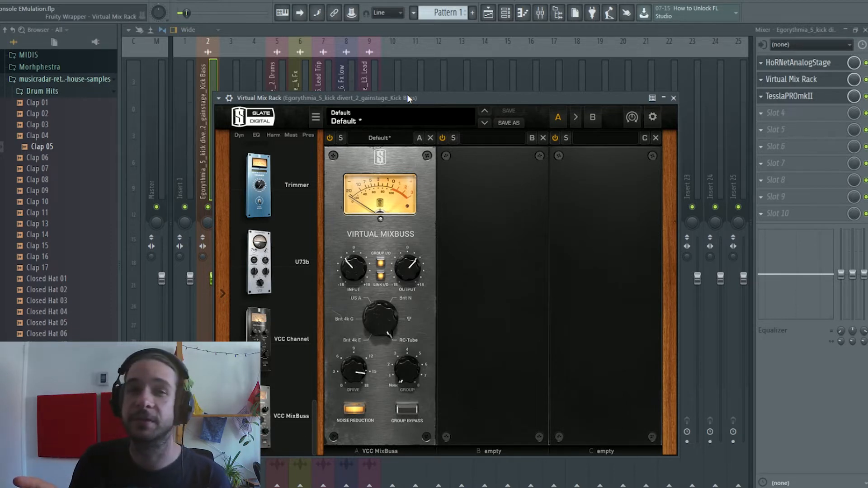
Step: Switch to the Playlist arrangement showing the six stem tracks
left_click(792, 96)
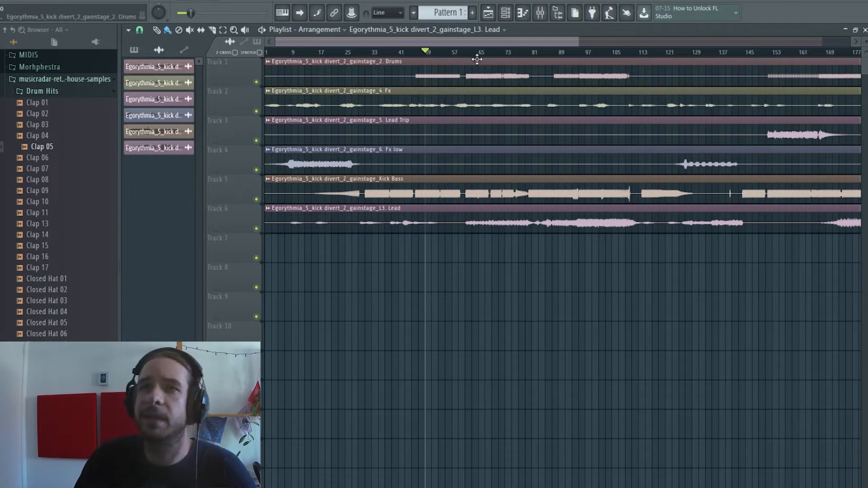
mouse_move(422, 135)
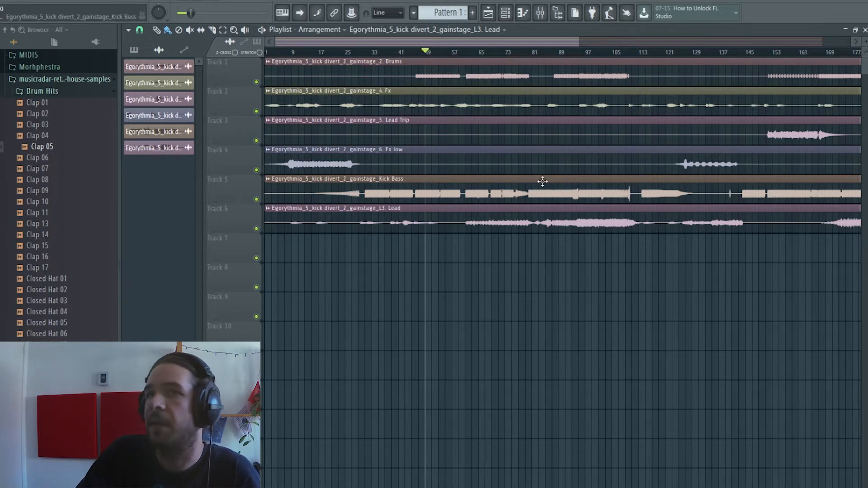
mouse_move(487, 169)
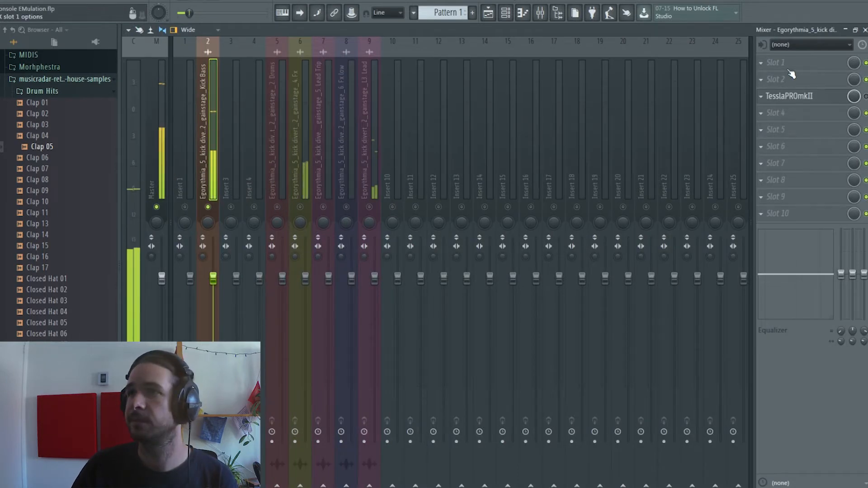
Step: Load HoRNetAnalogStage into the Kick Bass insert's first slot and toggle playback
left_click(775, 62)
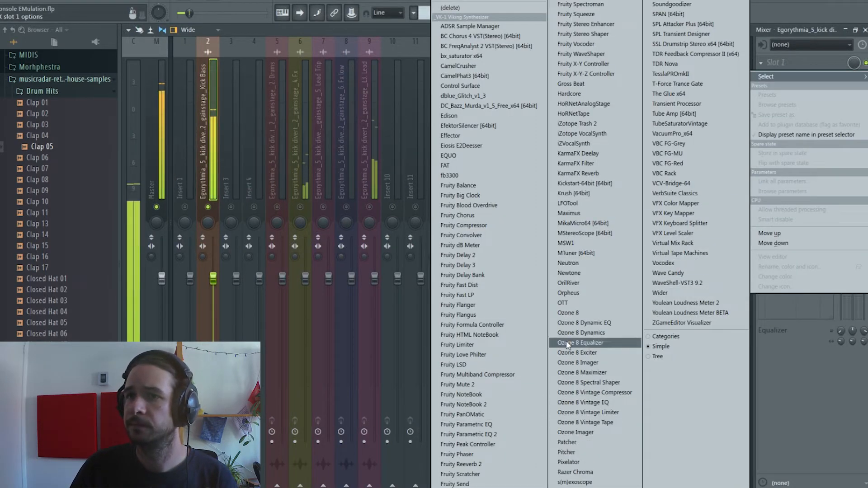
mouse_move(582, 103)
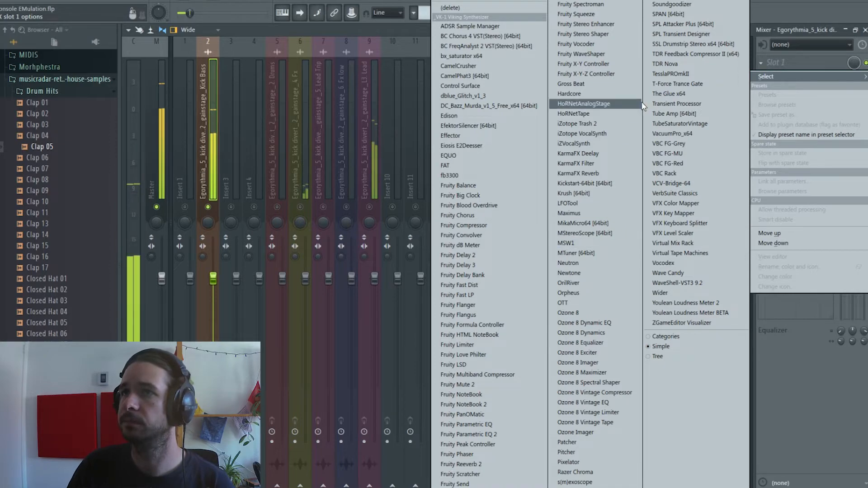
left_click(583, 104)
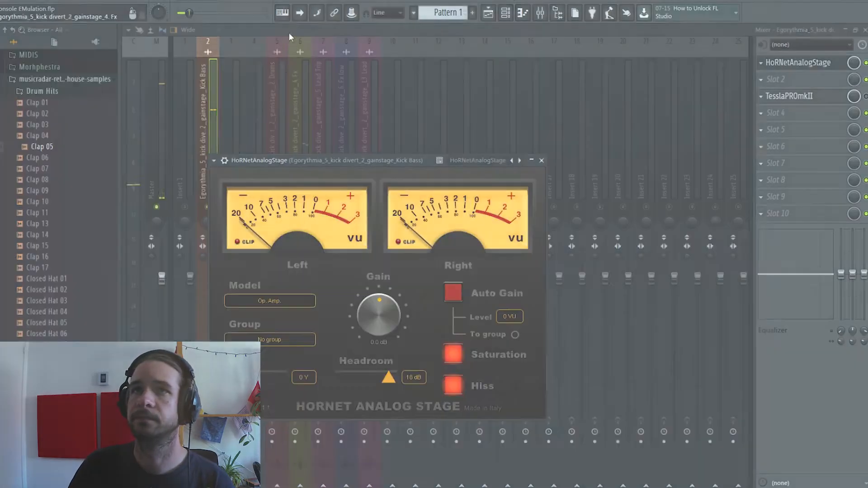
key("space")
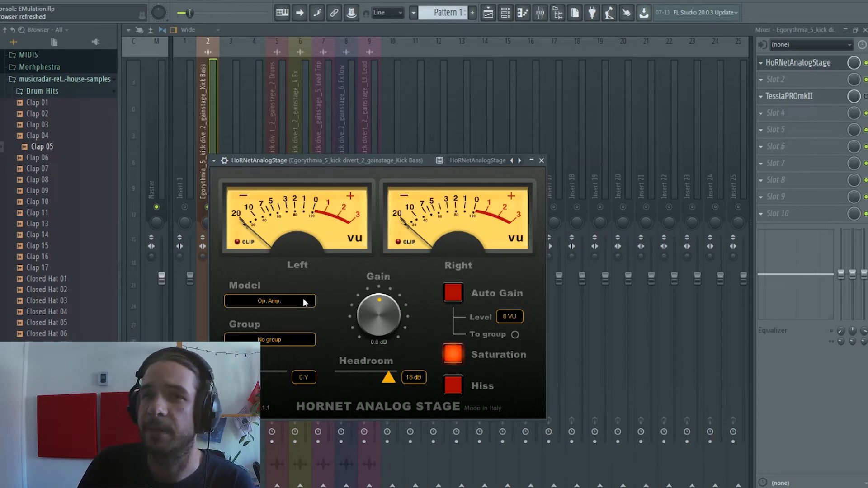
Step: Audition HoRNetAnalogStage's Transistor and Tube models, then settle back on Op. Amp
left_click(270, 301)
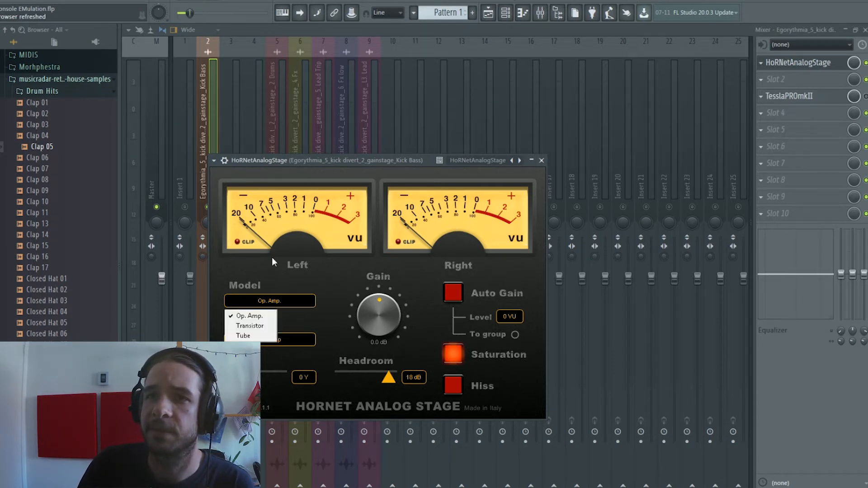
mouse_move(243, 336)
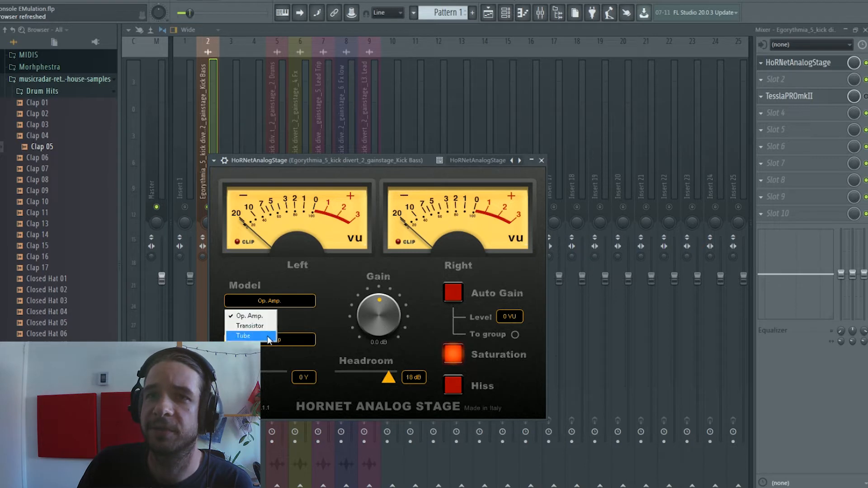
mouse_move(369, 319)
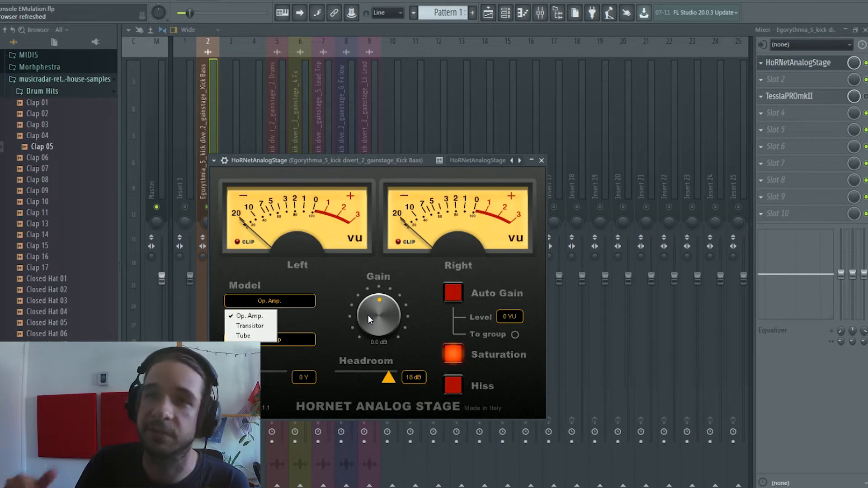
mouse_move(249, 315)
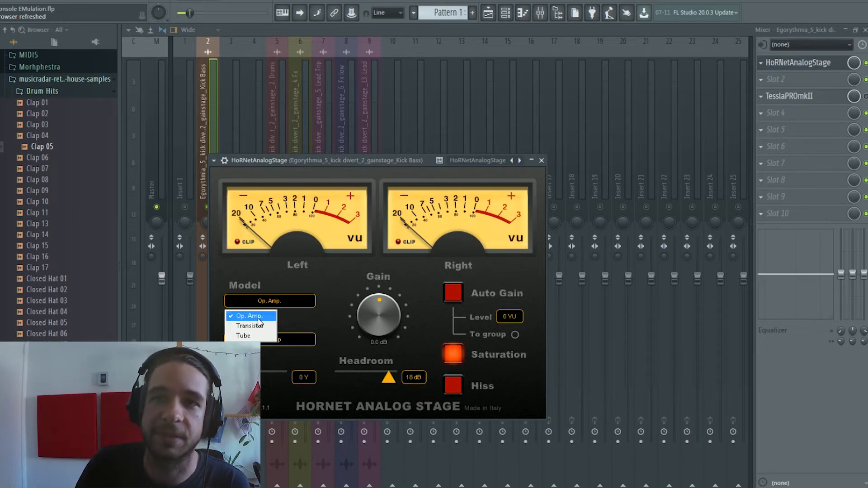
left_click(248, 316)
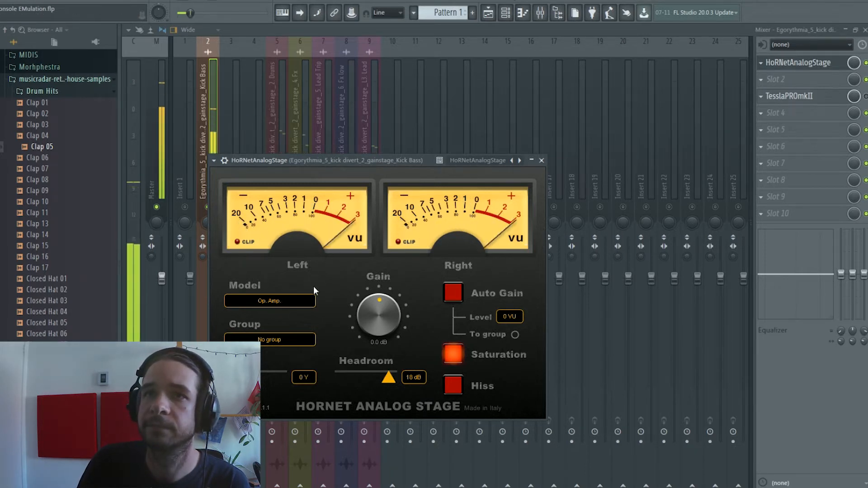
left_click(269, 300)
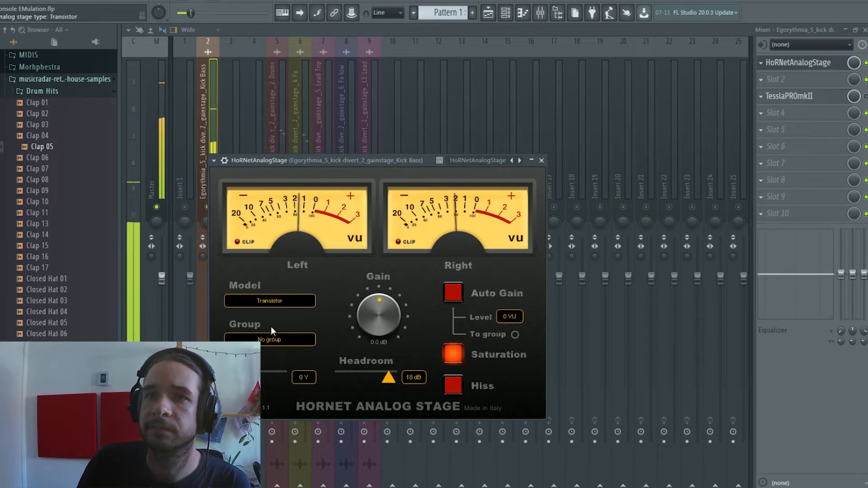
left_click(269, 300)
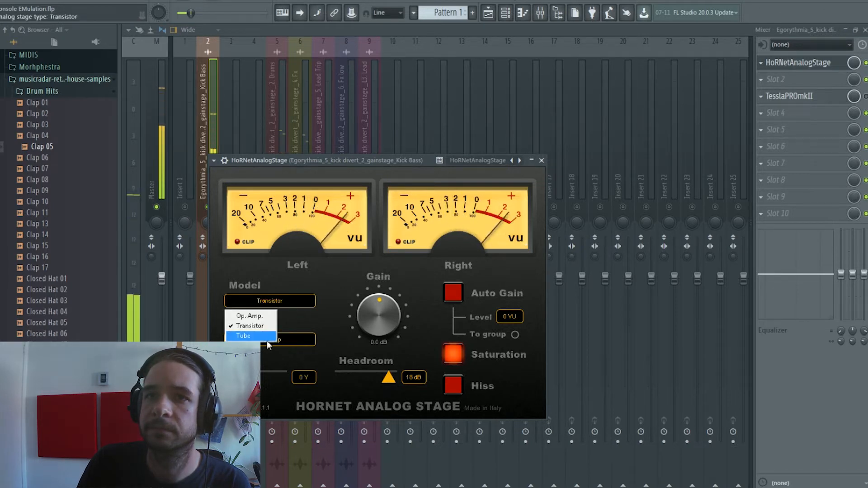
left_click(244, 335)
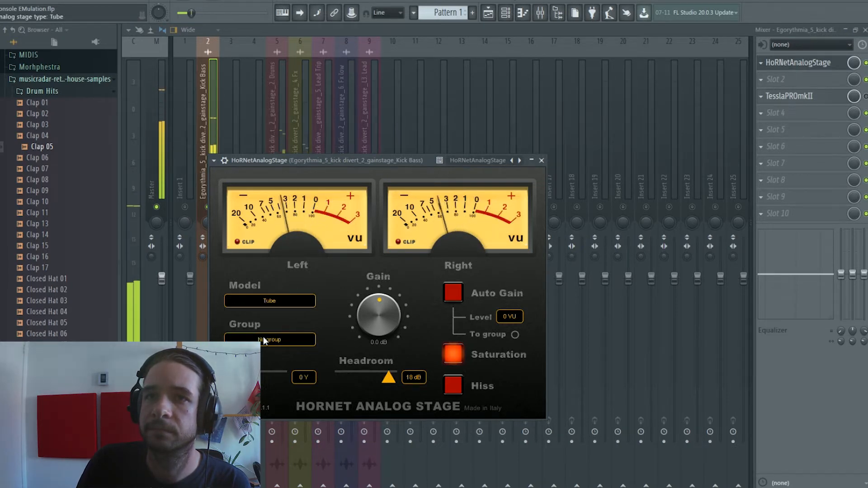
left_click(269, 300)
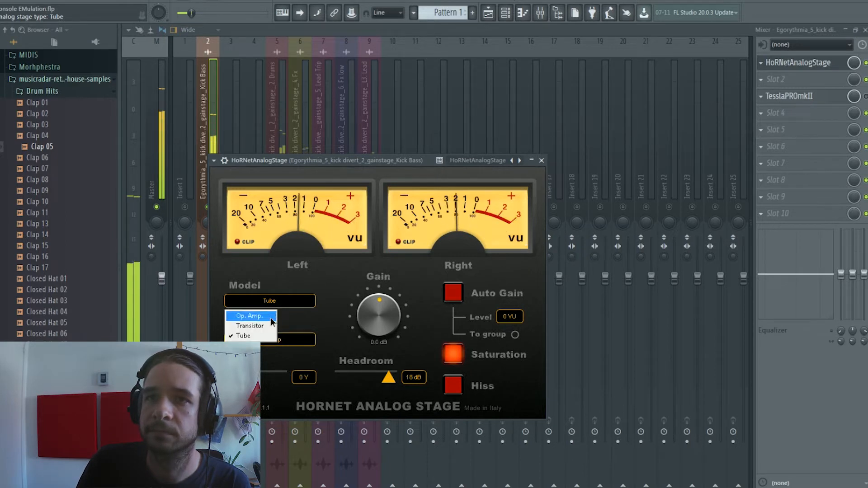
left_click(249, 316)
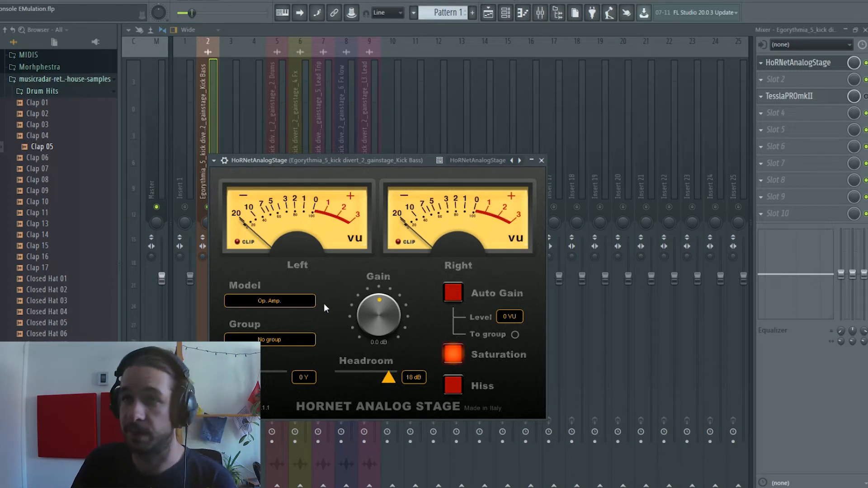
mouse_move(306, 308)
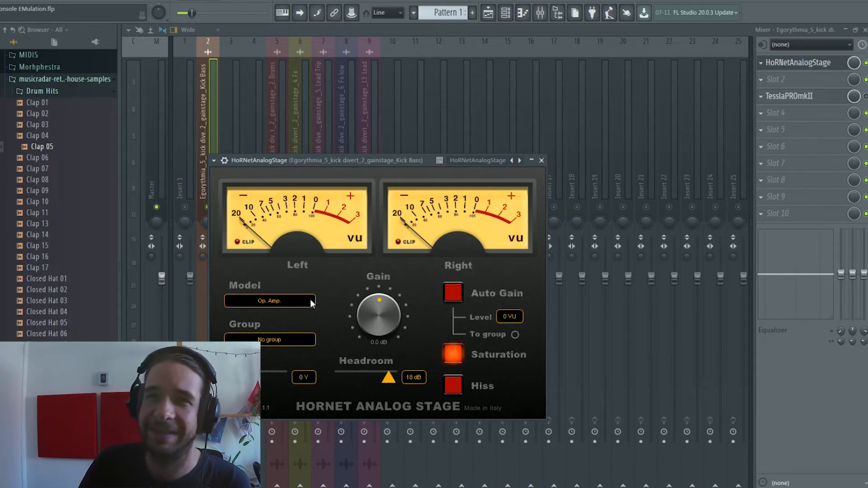
mouse_move(310, 301)
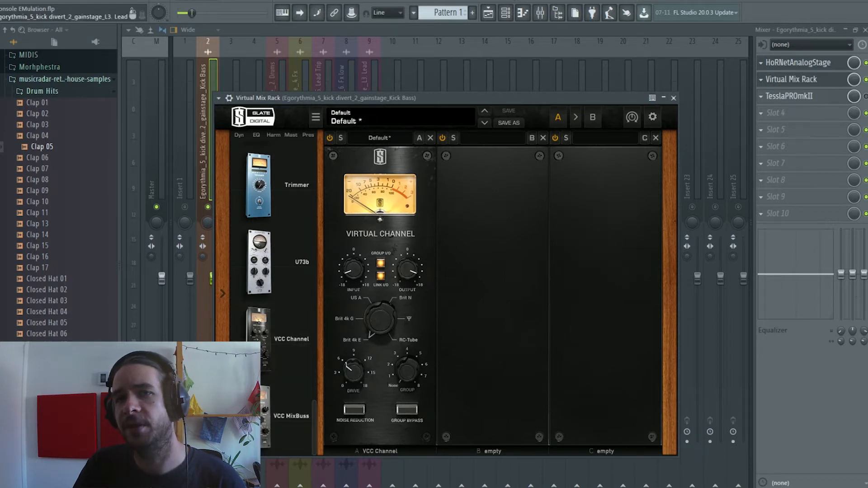
Step: Switch on Noise Reduction in the VCC Channel module
left_click(355, 411)
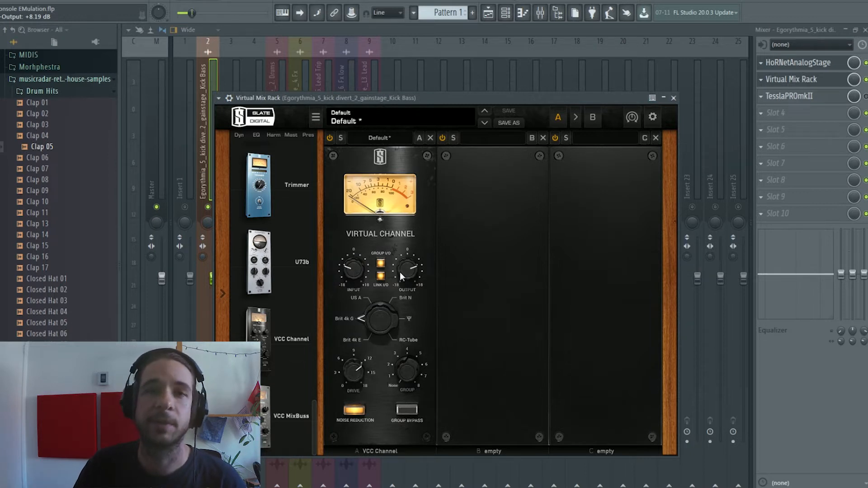
mouse_move(364, 365)
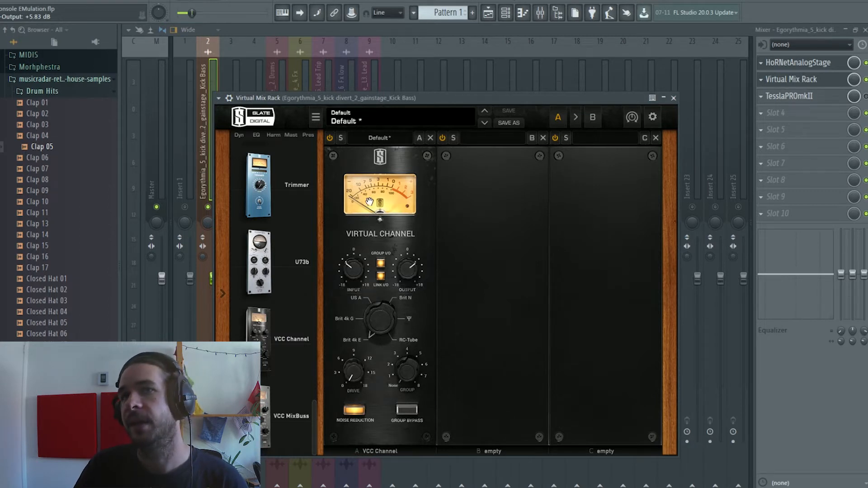
mouse_move(373, 186)
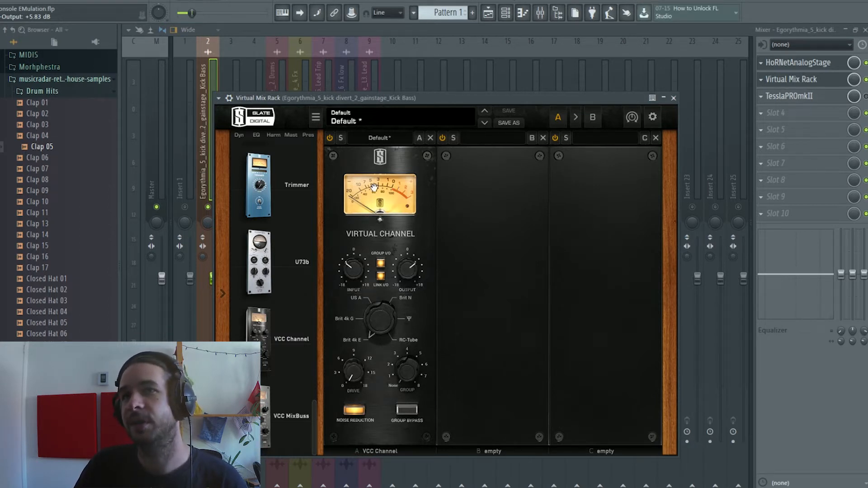
mouse_move(407, 199)
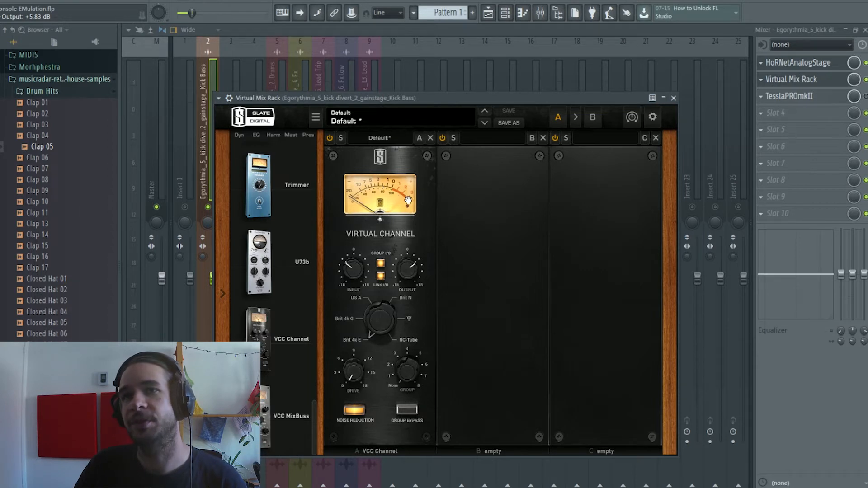
mouse_move(393, 188)
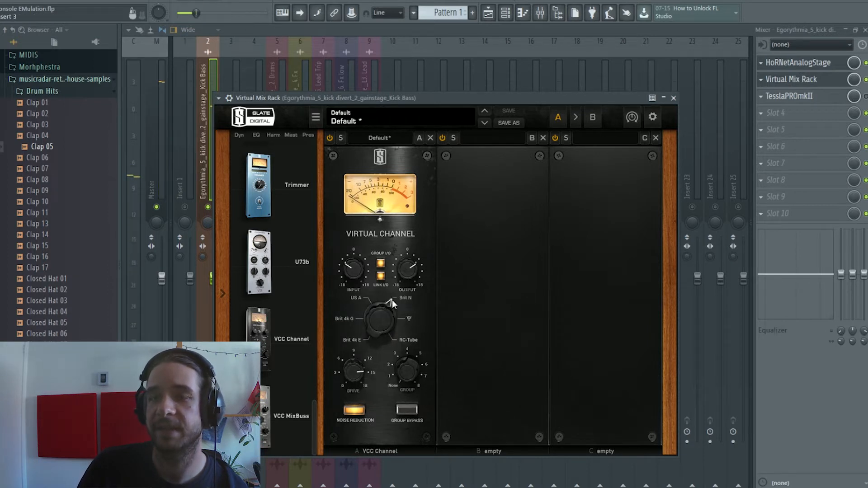
mouse_move(294, 124)
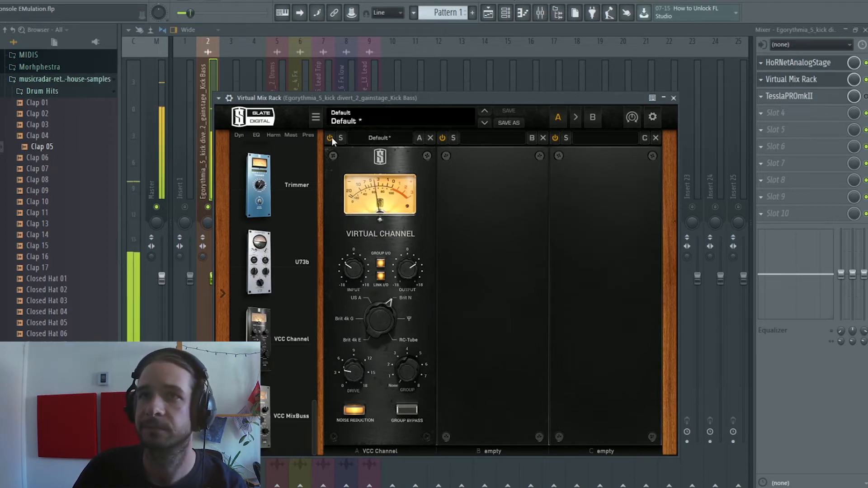
left_click(330, 137)
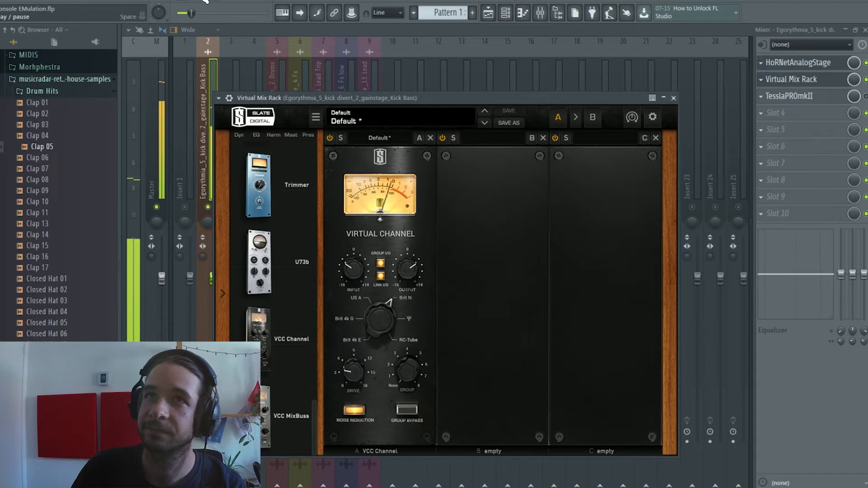
Step: Stop the song playback
left_click(673, 98)
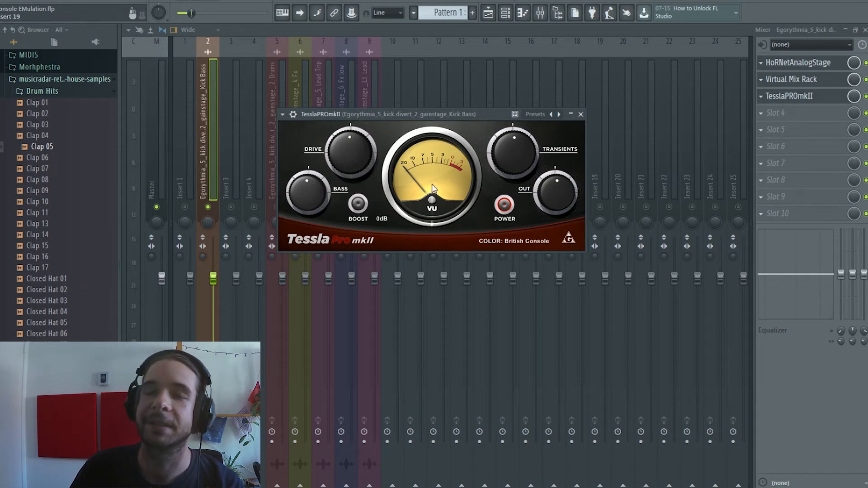
Step: Move the TesslaPROmkII window further down the screen
left_click_drag(399, 114, 435, 142)
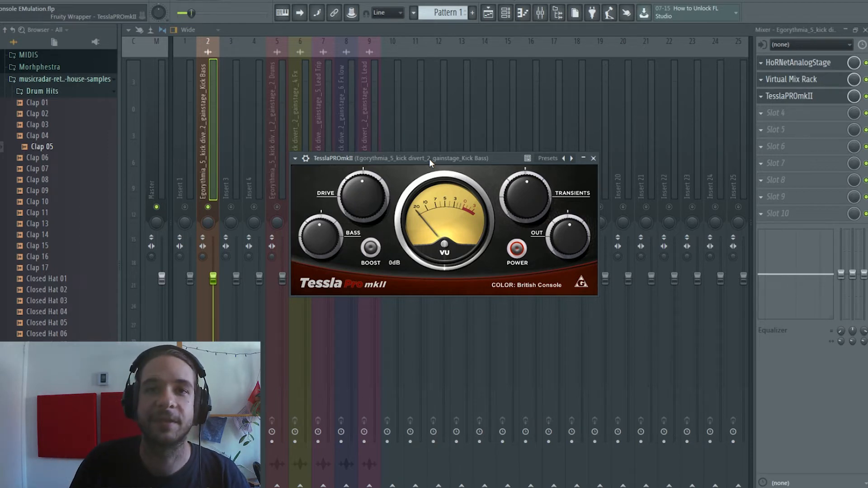
mouse_move(249, 127)
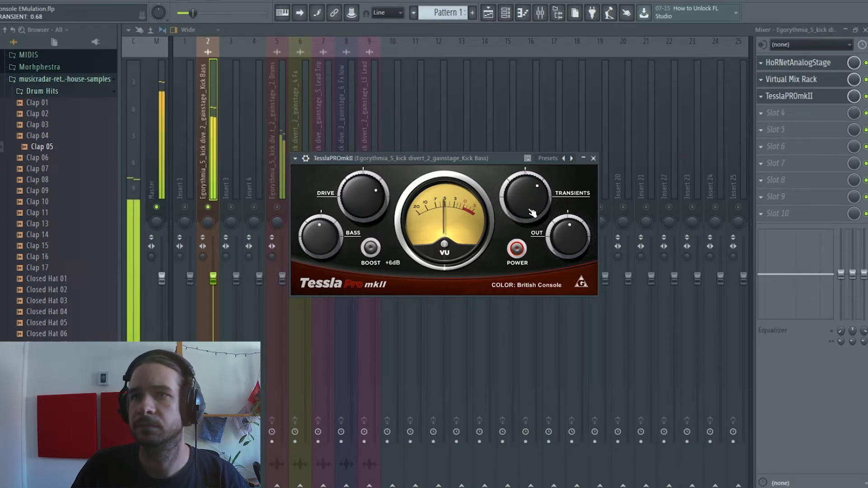
Step: Toggle TesslaPROmkII's processing on and off repeatedly to compare the sound
left_click(516, 251)
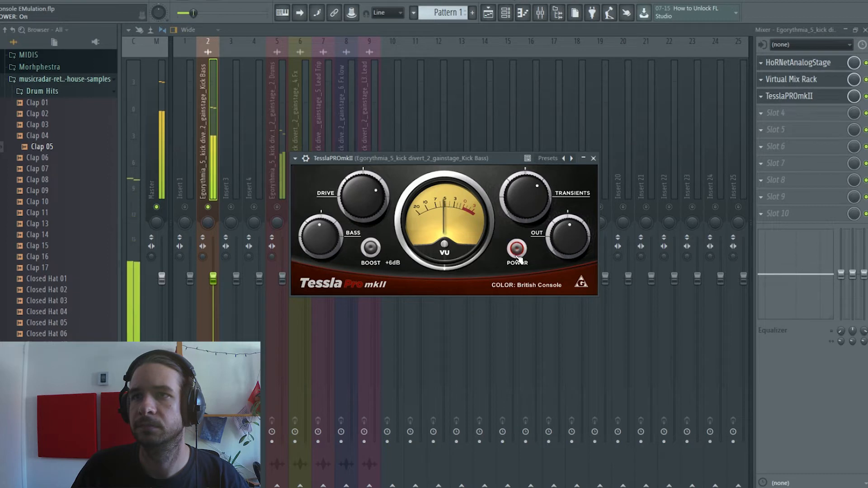
left_click(516, 251)
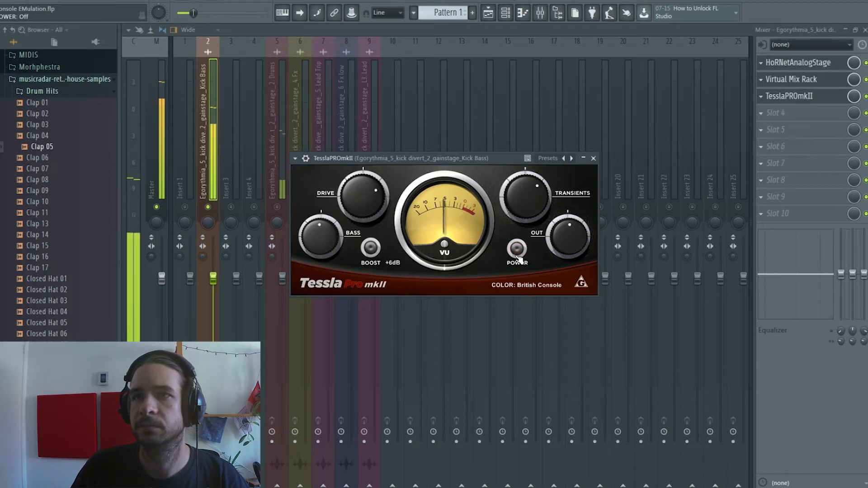
left_click(516, 250)
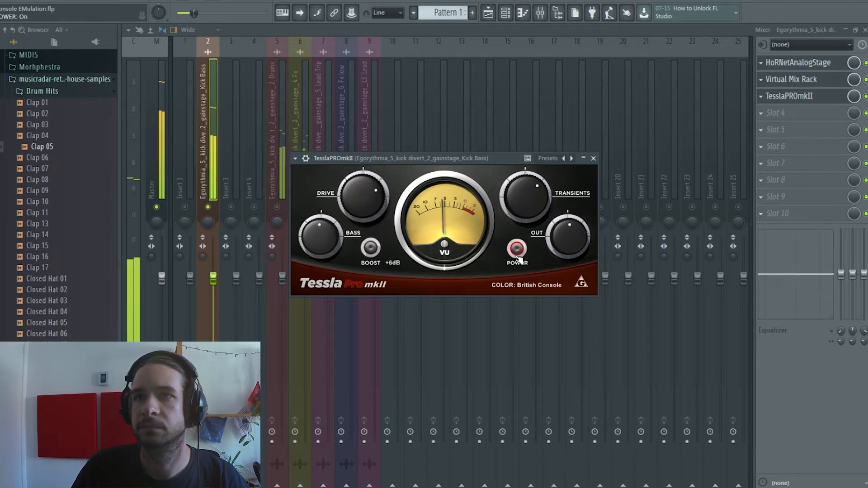
left_click(516, 250)
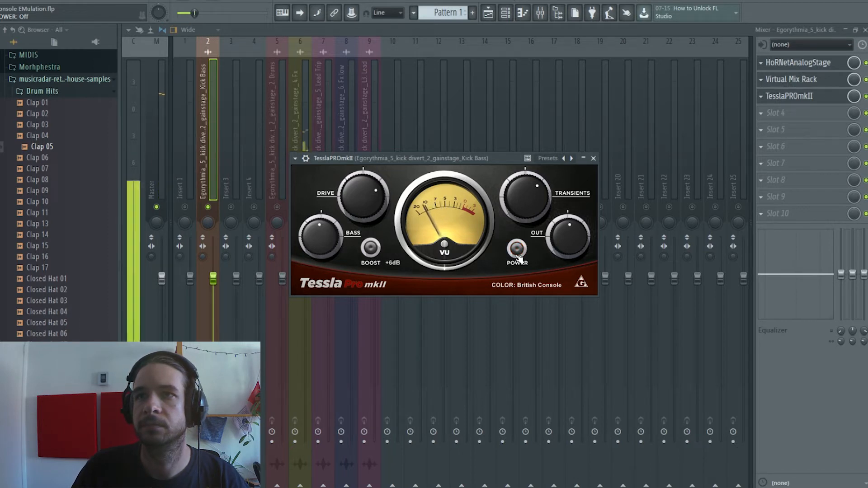
left_click(517, 251)
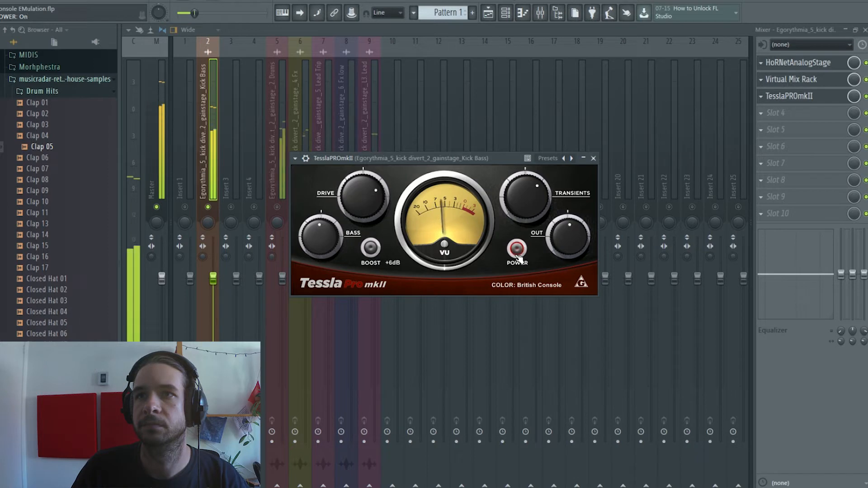
left_click(516, 250)
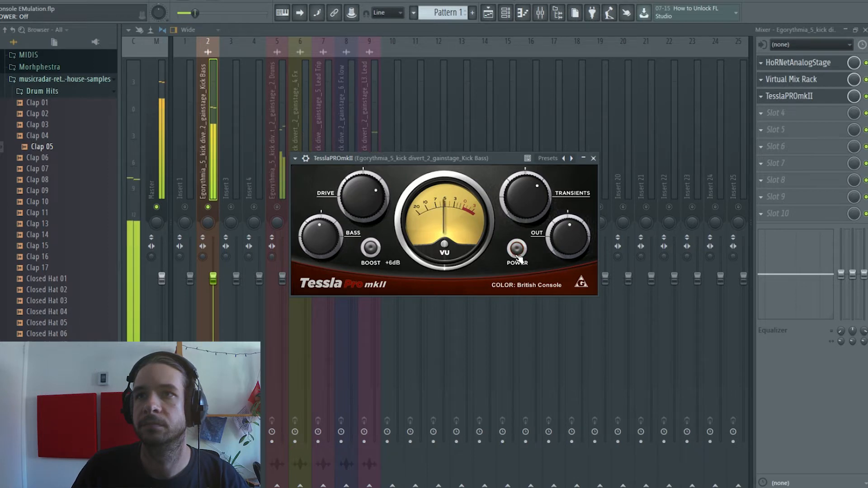
left_click(516, 252)
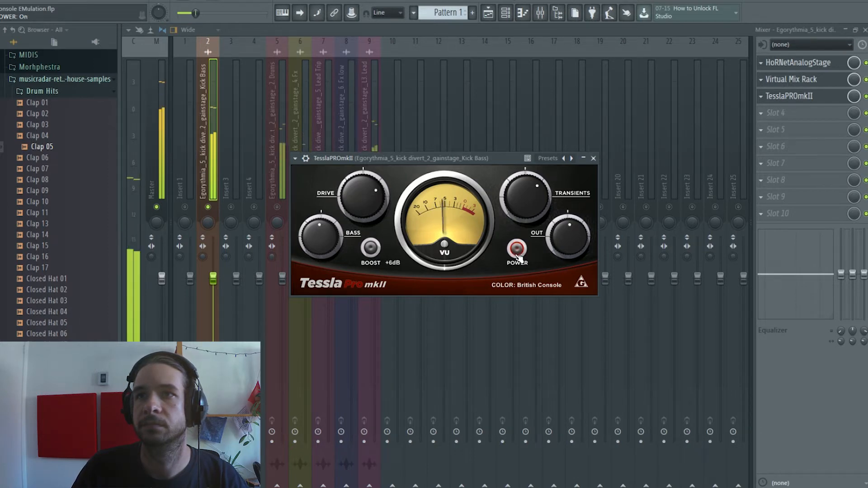
Step: Try a +12dB bass boost against bypass, then return the boost to +6dB
left_click(516, 251)
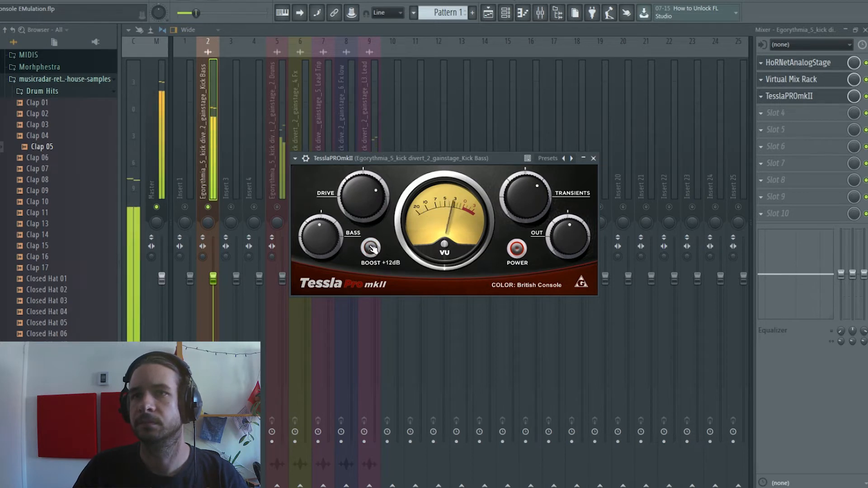
left_click(516, 250)
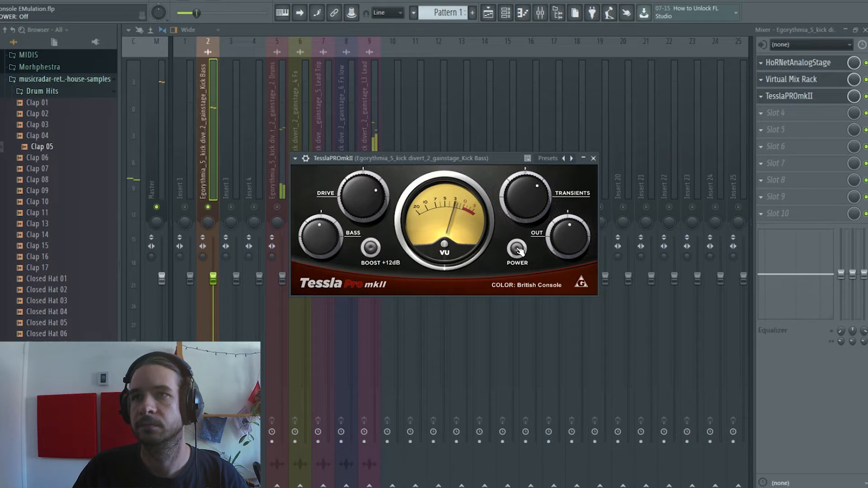
left_click(517, 247)
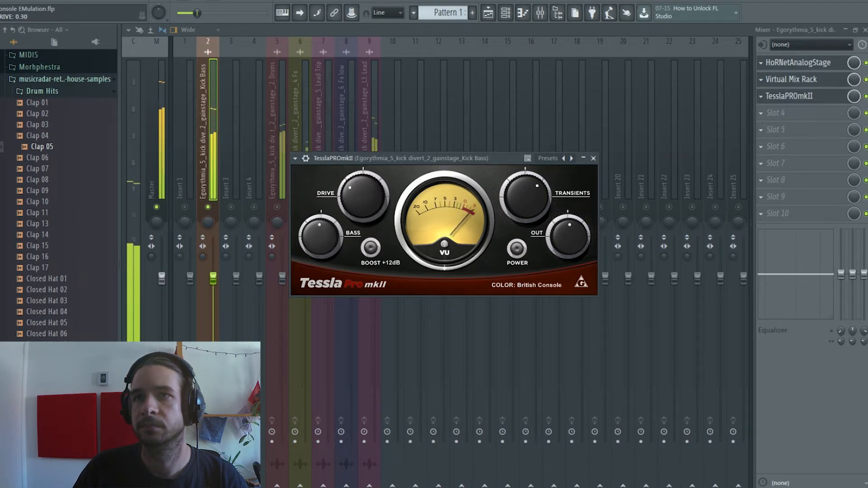
left_click(369, 248)
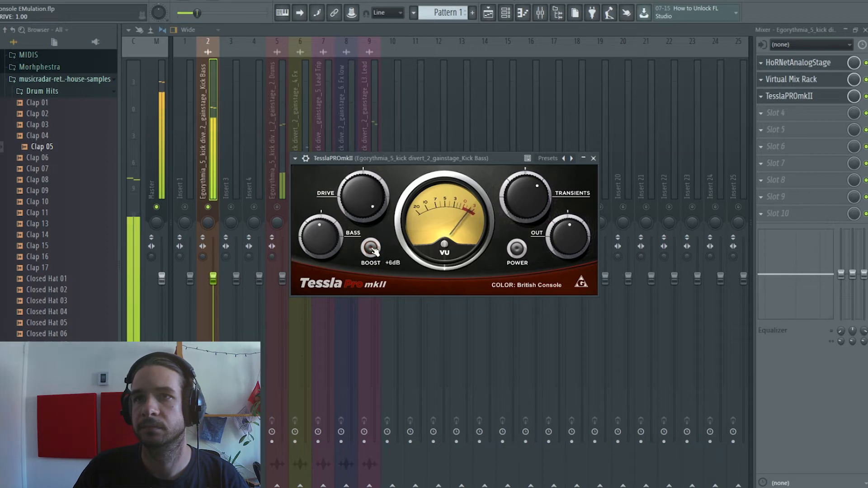
left_click(516, 247)
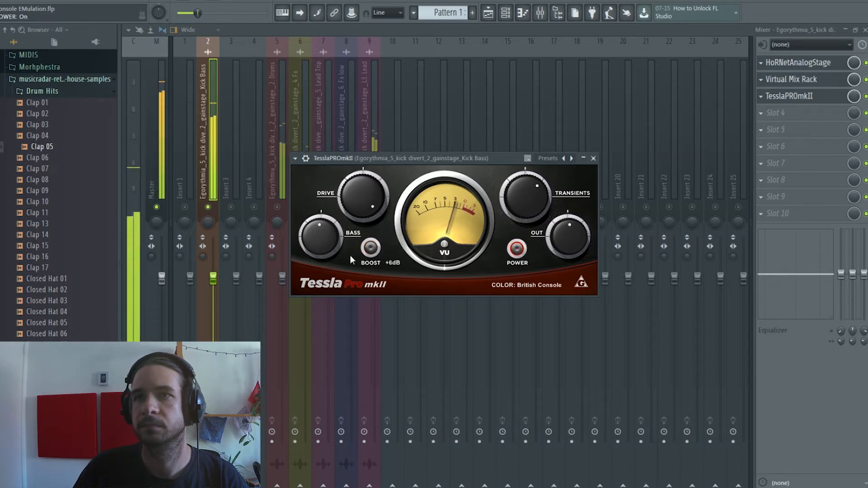
Step: Lower the bass boost to +3dB and A/B the Tessla emulation
left_click_drag(363, 199, 360, 188)
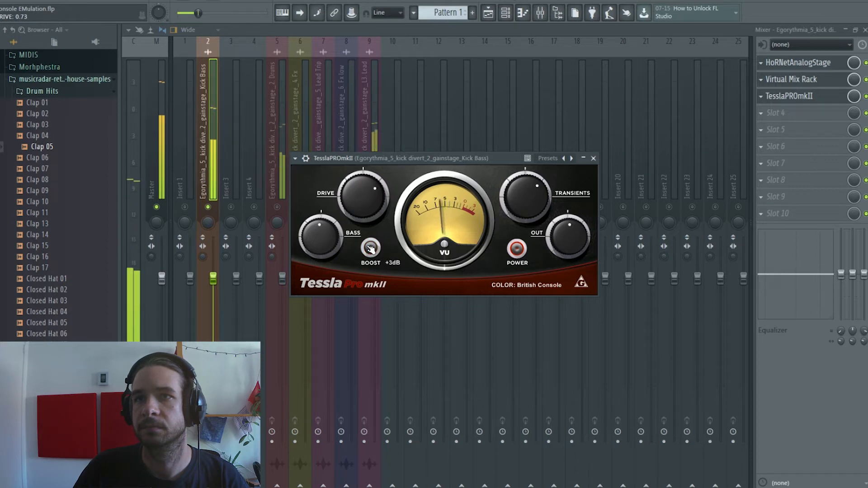
left_click(516, 249)
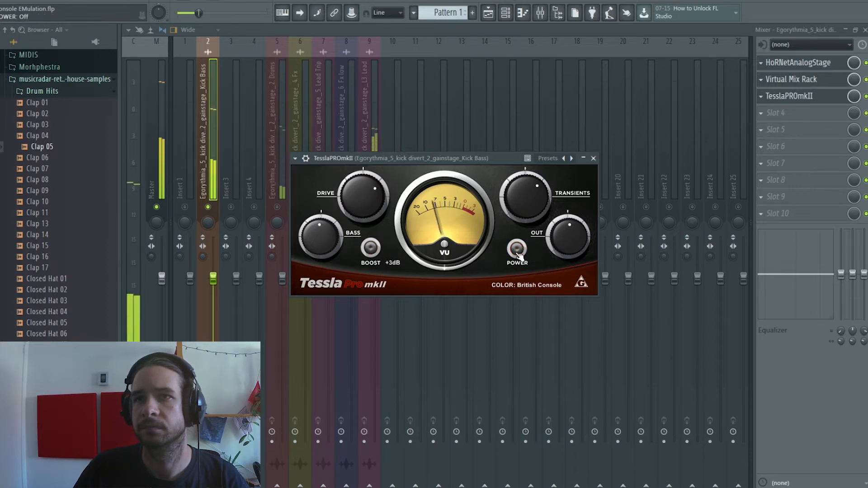
left_click(516, 249)
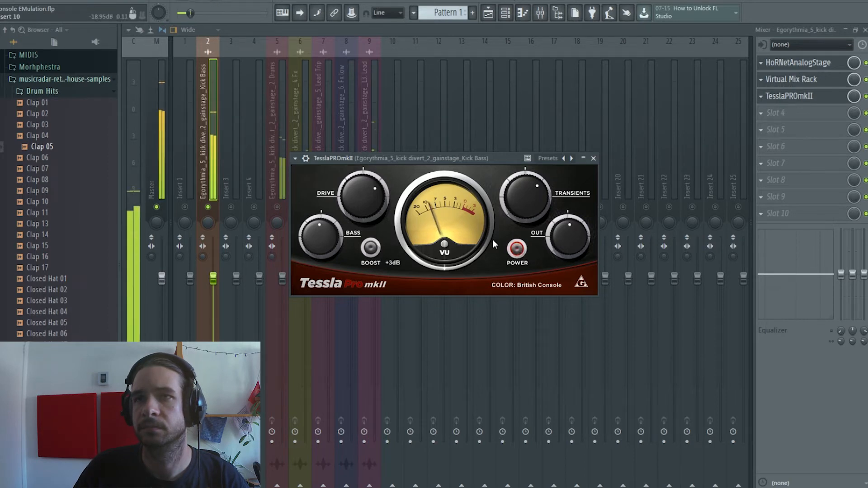
left_click(516, 249)
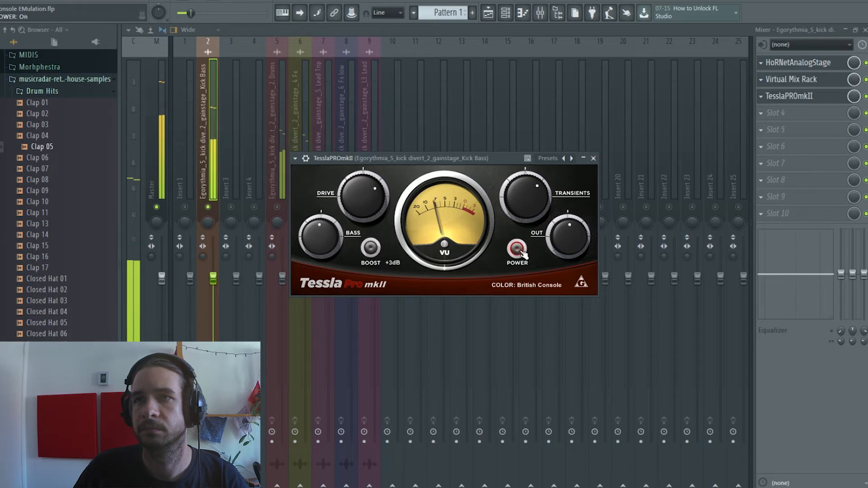
left_click(517, 248)
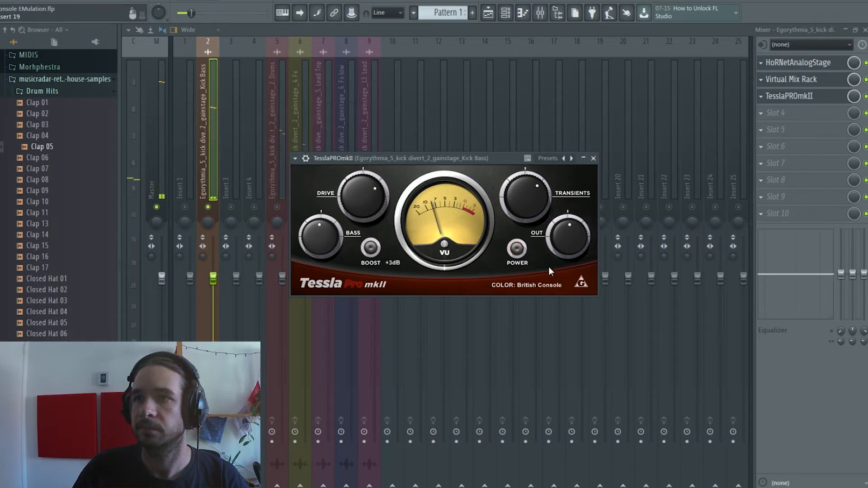
left_click(516, 248)
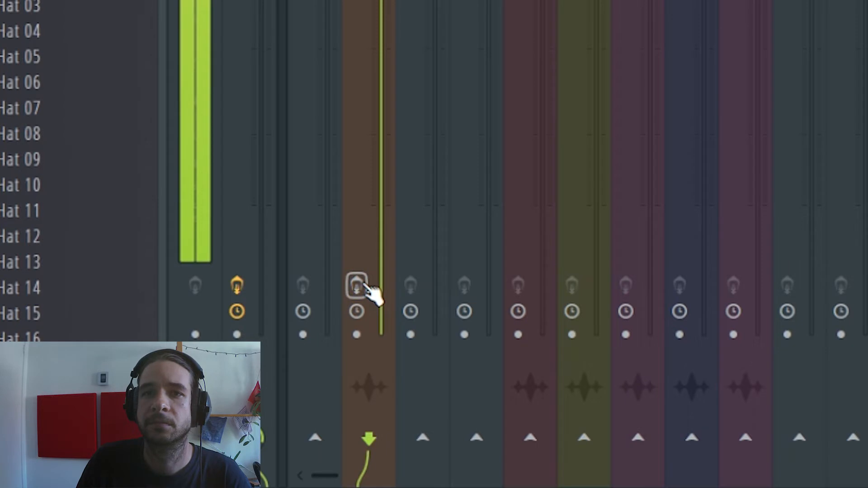
Step: Arm the Kick Bass insert for disk recording with its arm button
left_click(357, 287)
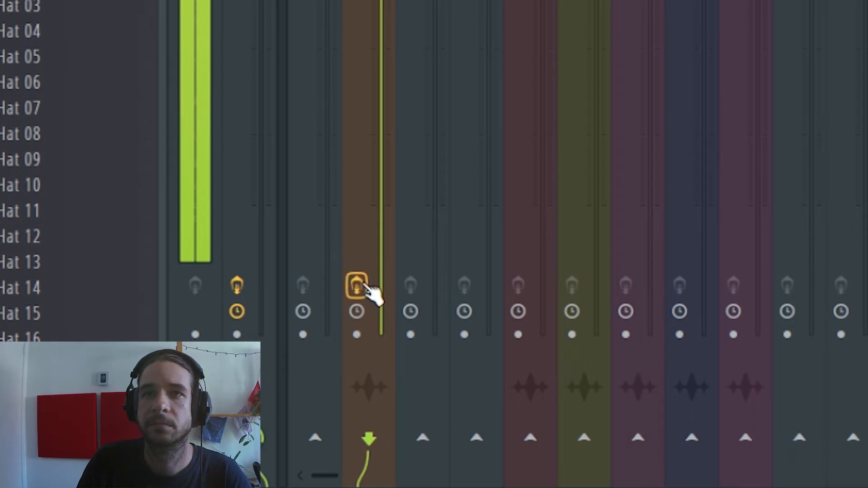
left_click(356, 285)
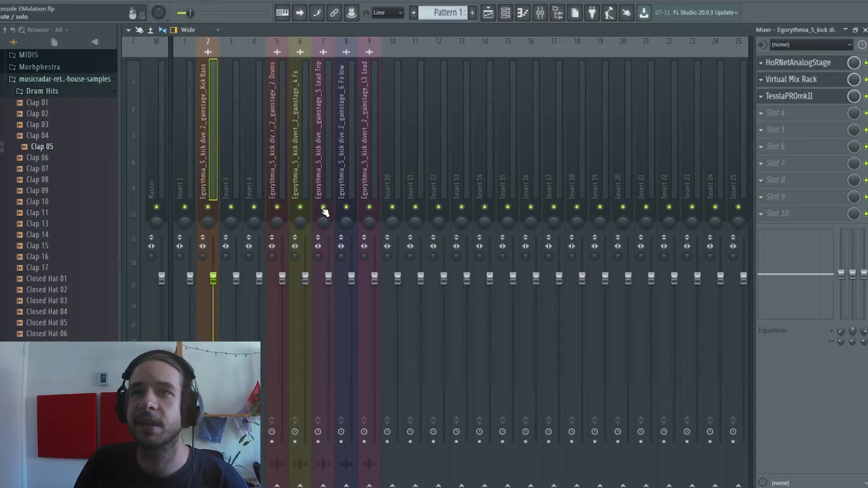
mouse_move(375, 216)
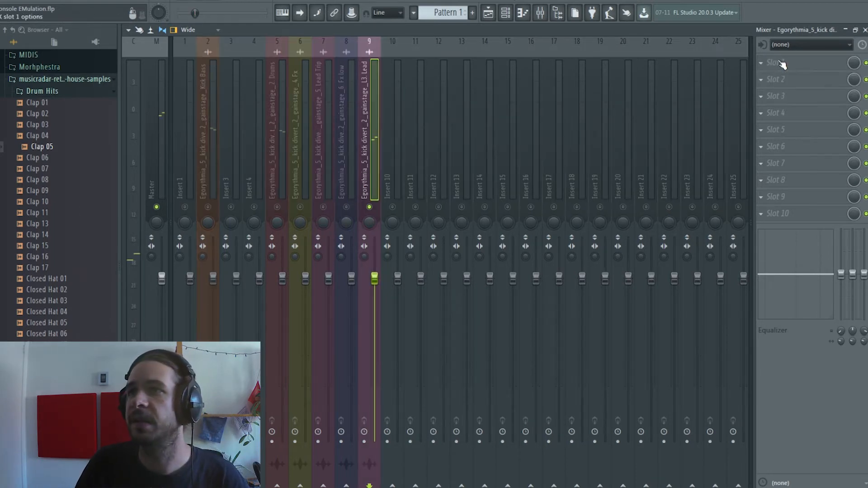
Step: Load HoRNetAnalogStage into Lead slot 1, then browse plugins for slot 2
left_click(775, 62)
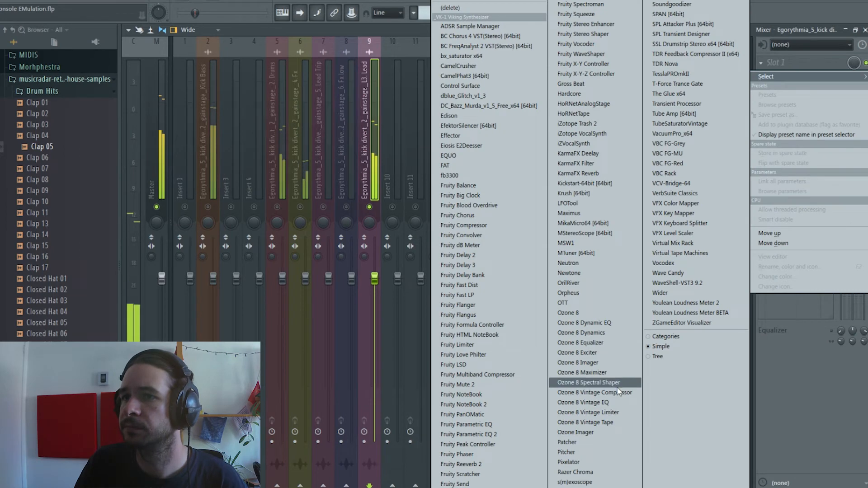
left_click(582, 103)
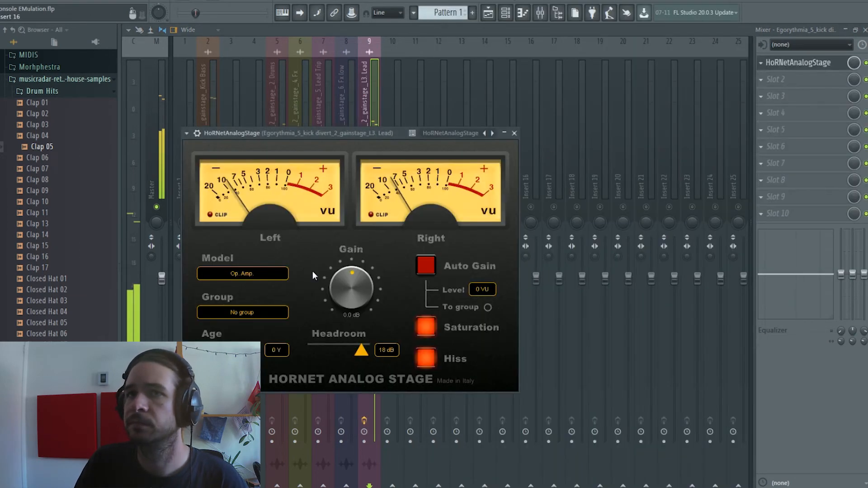
mouse_move(364, 304)
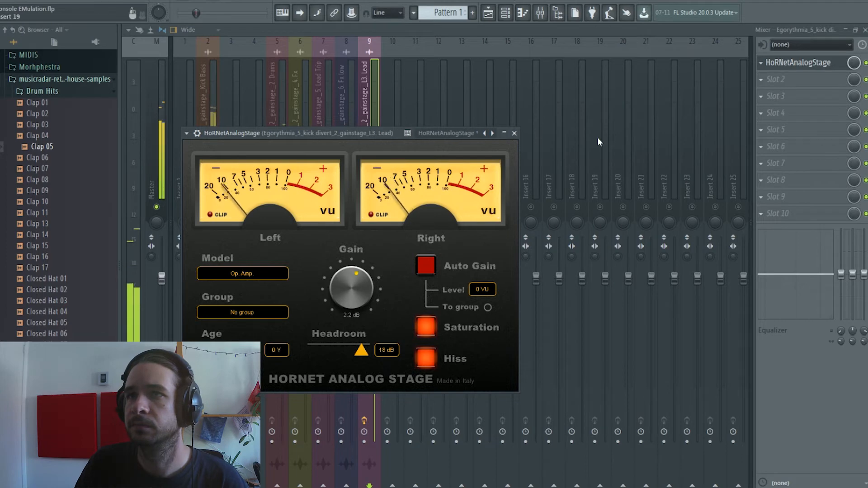
left_click(777, 79)
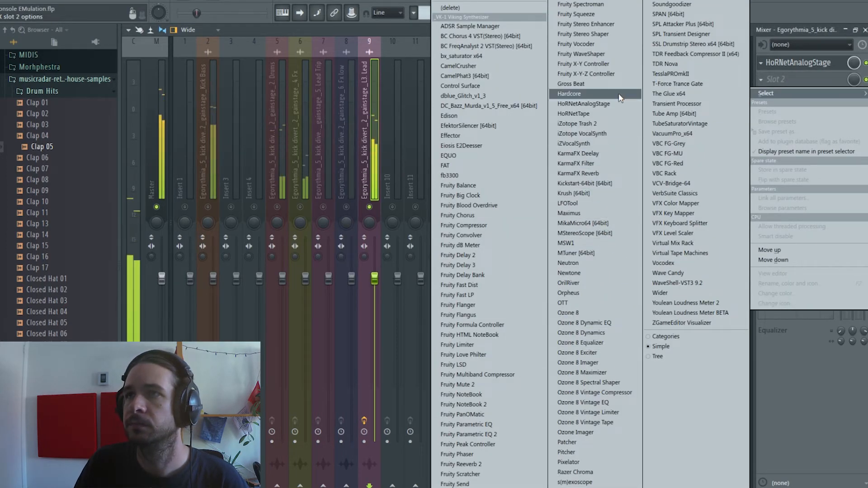
mouse_move(609, 412)
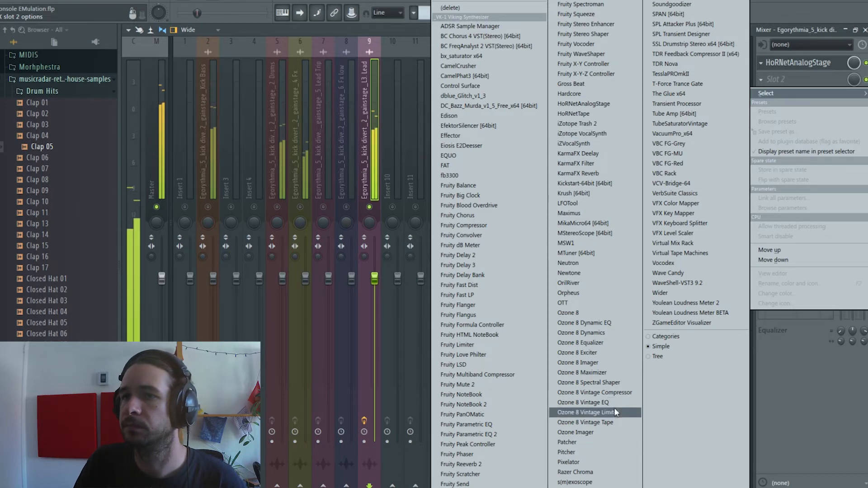
mouse_move(672, 243)
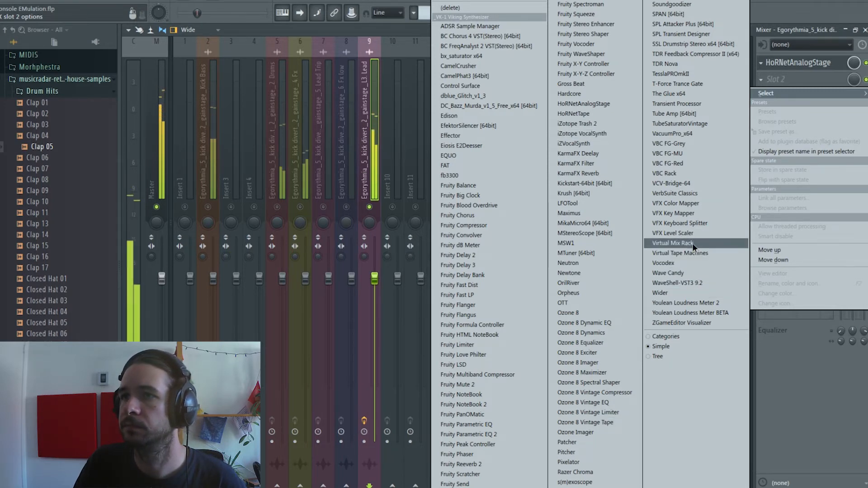
Step: Load Virtual Mix Rack into the Lead insert's second slot and close its window
left_click(672, 243)
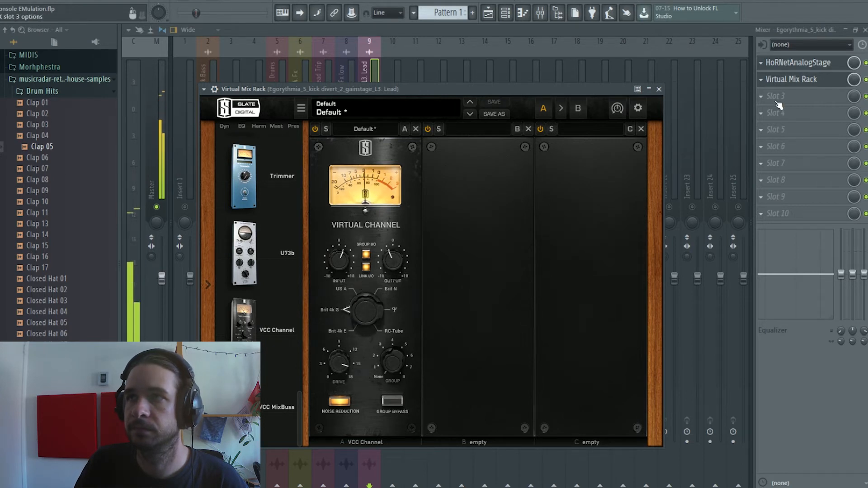
left_click(658, 89)
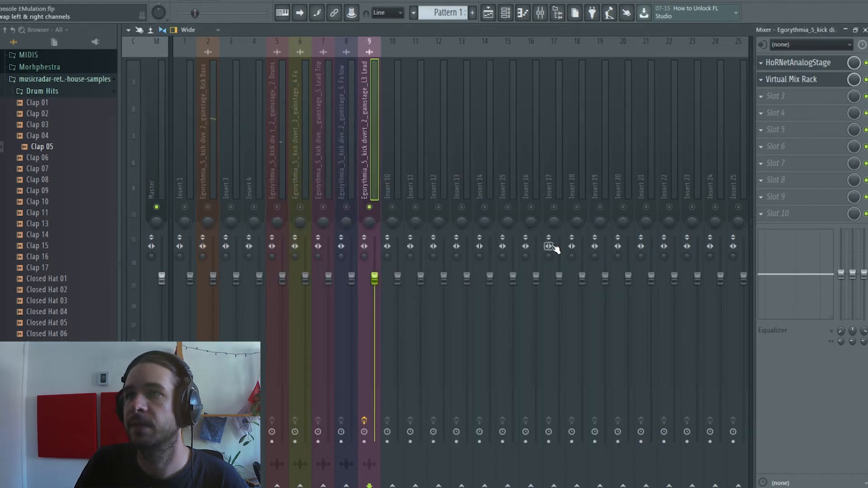
mouse_move(390, 443)
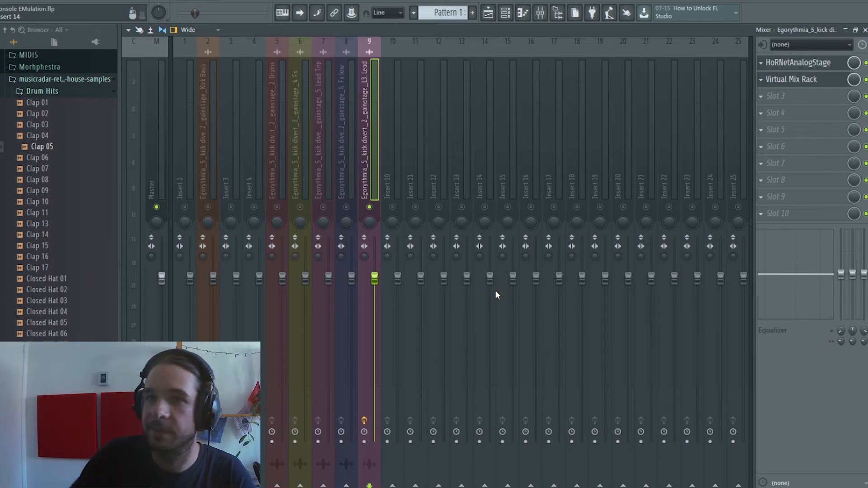
mouse_move(393, 417)
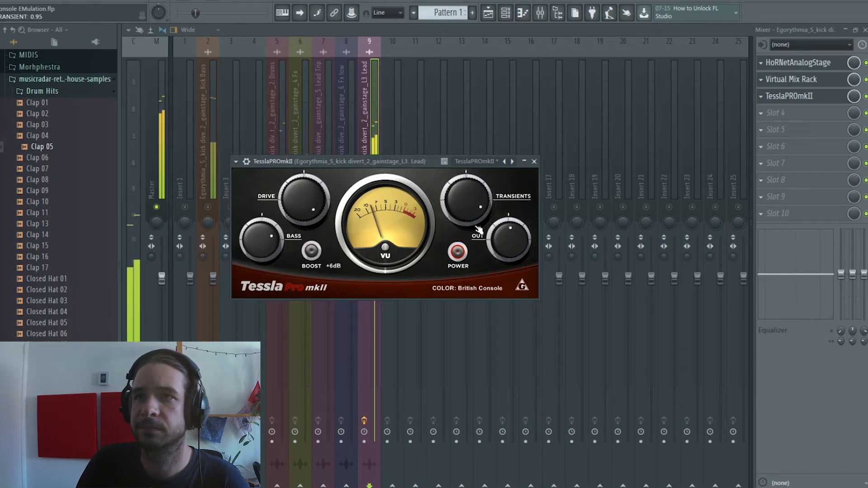
Step: A/B the TesslaPROmkII emulation on Lead by toggling its power twice, leaving it on
left_click(458, 254)
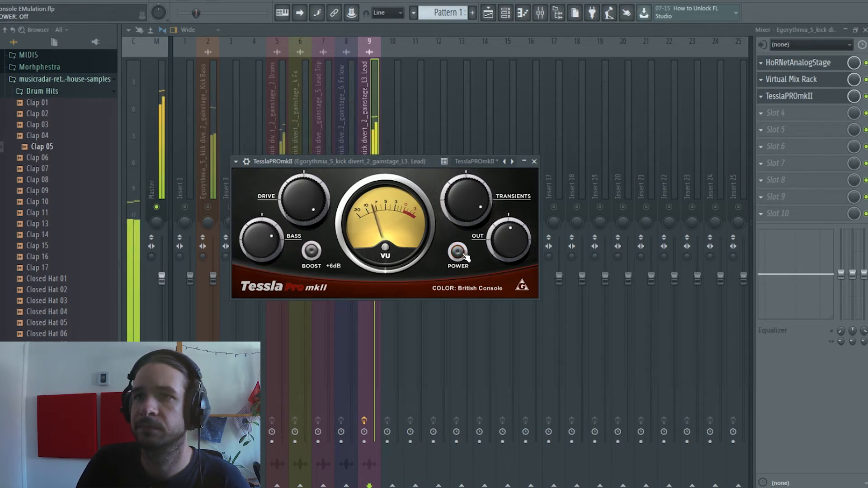
left_click(457, 252)
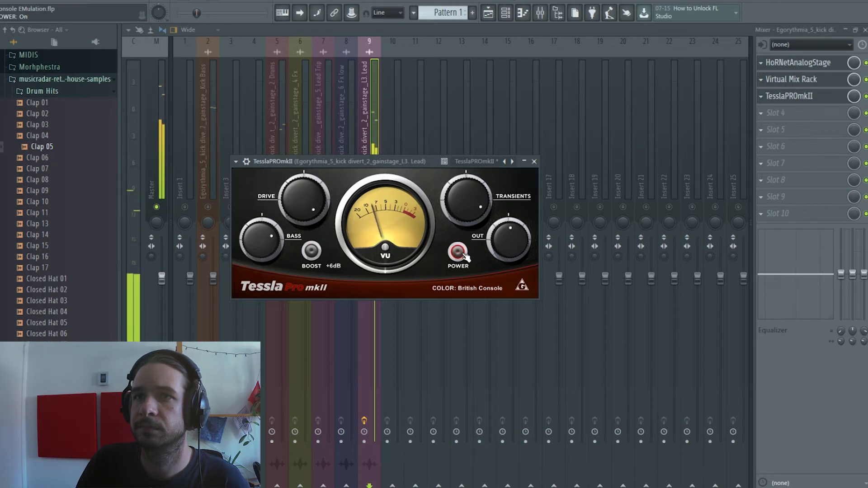
left_click(458, 252)
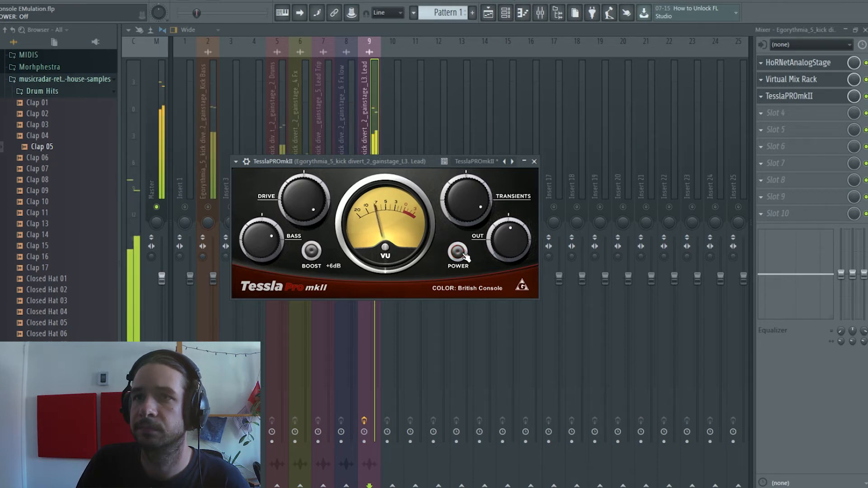
left_click(457, 252)
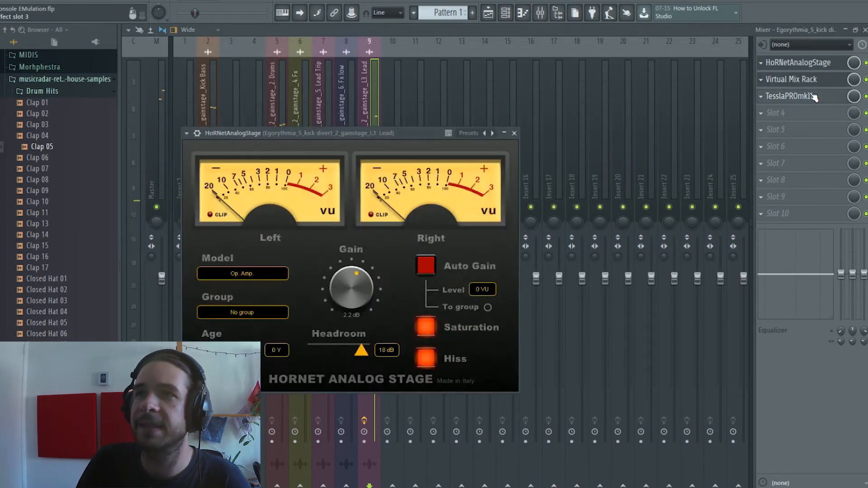
left_click(790, 96)
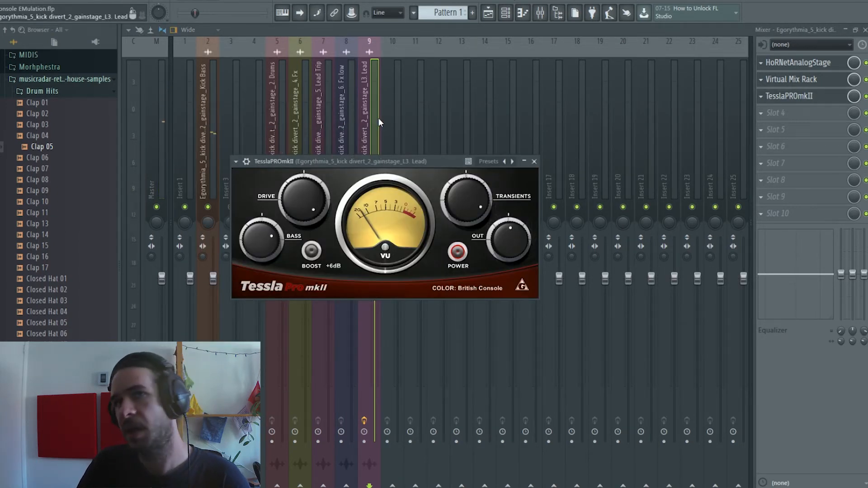
left_click(533, 161)
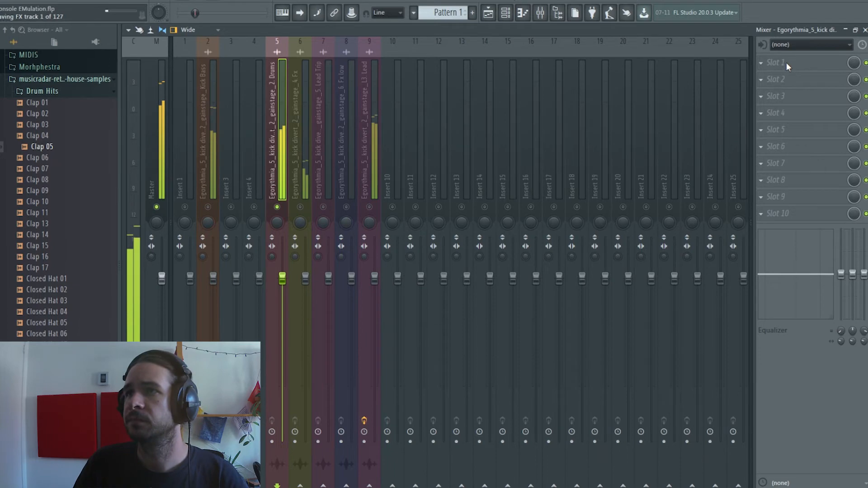
Step: Load HoRNetAnalogStage into the Drums insert's first effect slot
left_click(774, 62)
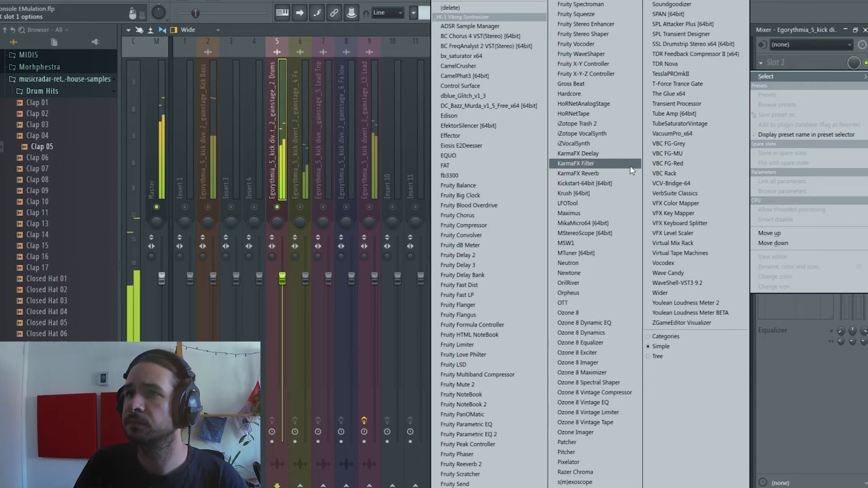
mouse_move(695, 63)
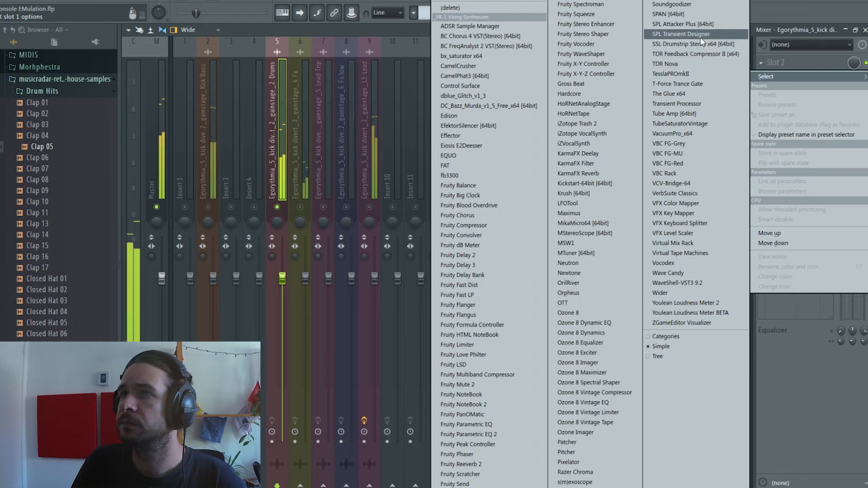
mouse_move(582, 103)
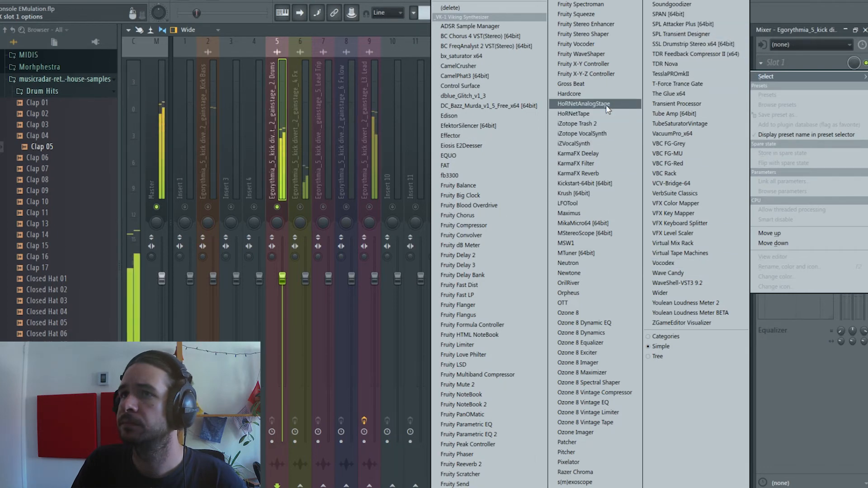
left_click(583, 104)
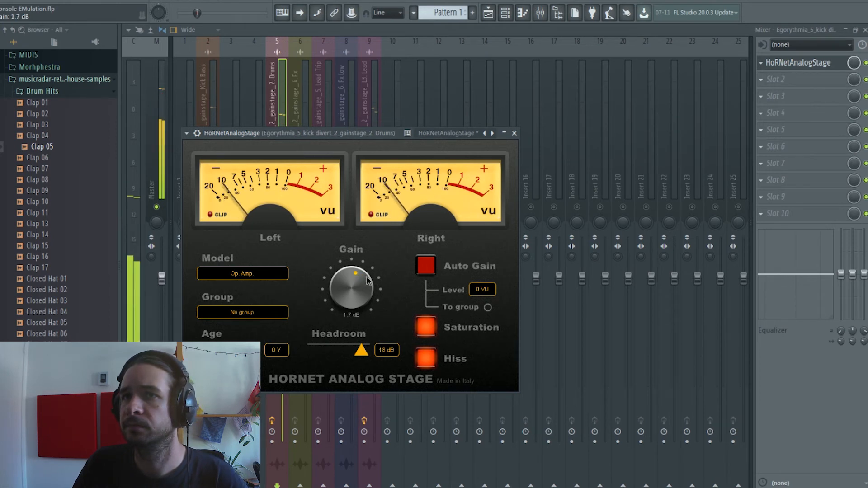
left_click(513, 133)
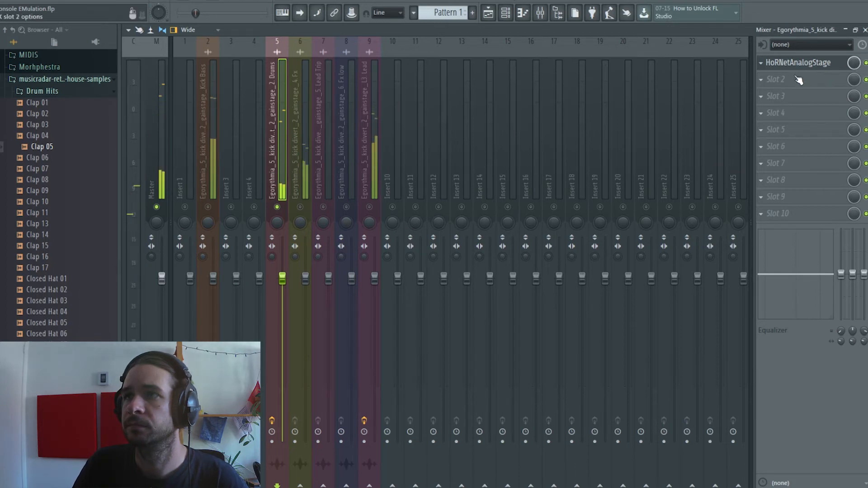
Step: Add the next Drums effects and compare by toggling TesslaPROmkII's power off and on
left_click(792, 79)
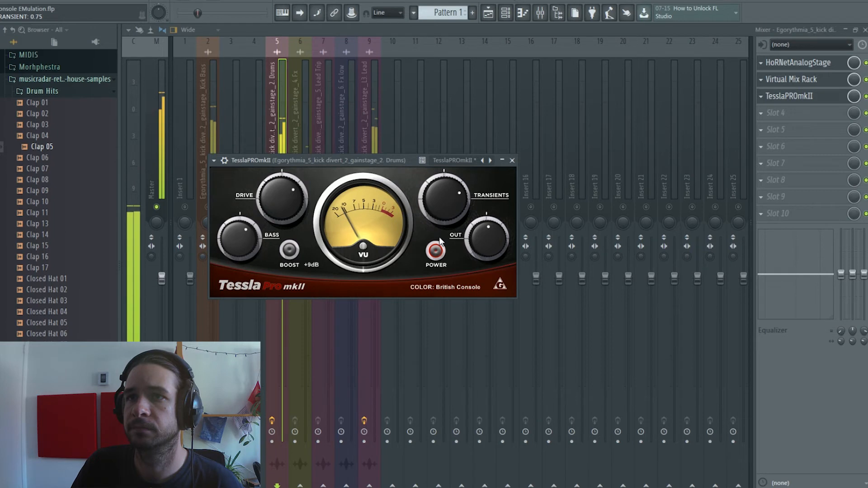
left_click(436, 250)
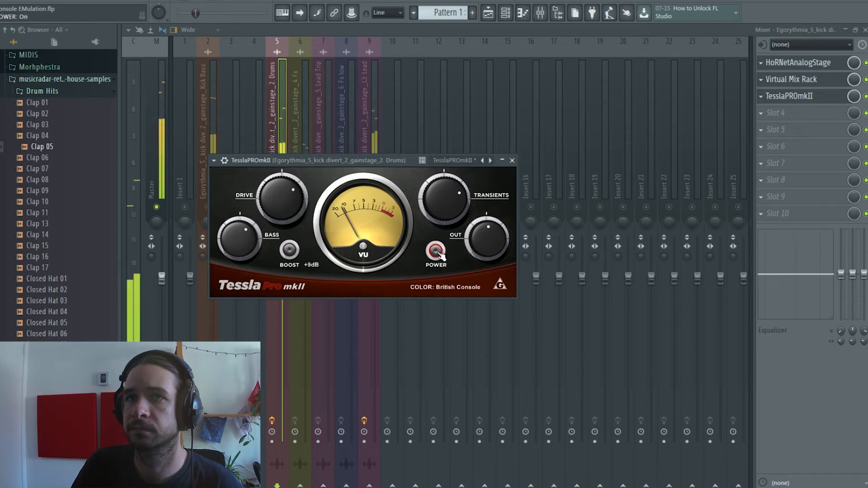
left_click(799, 62)
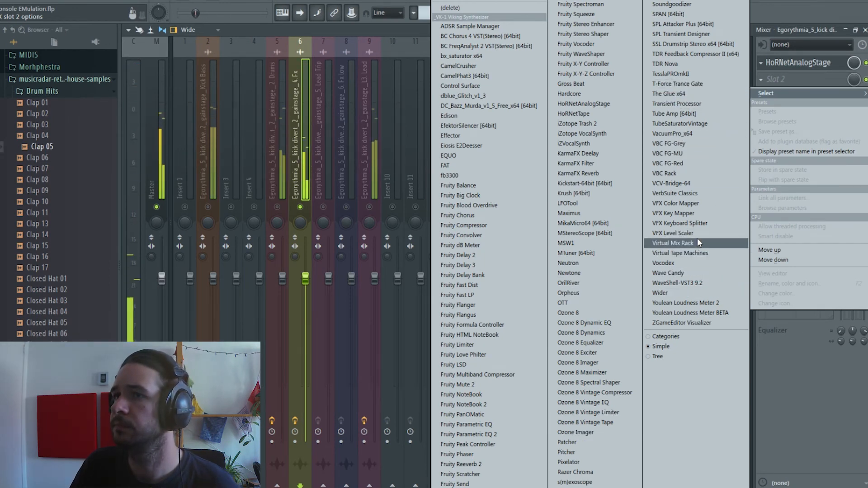
Step: Load Virtual Mix Rack into slot 2 and TesslaPROmkII into slot 3 on Fx
left_click(672, 244)
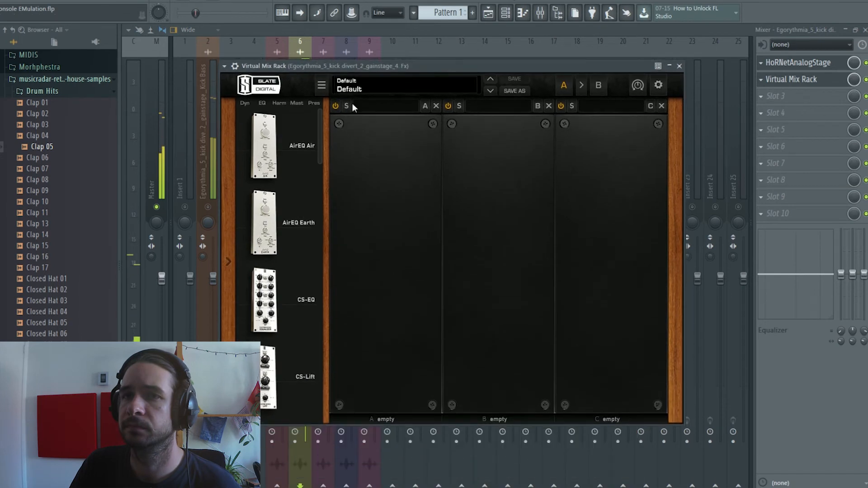
scroll("down", 3)
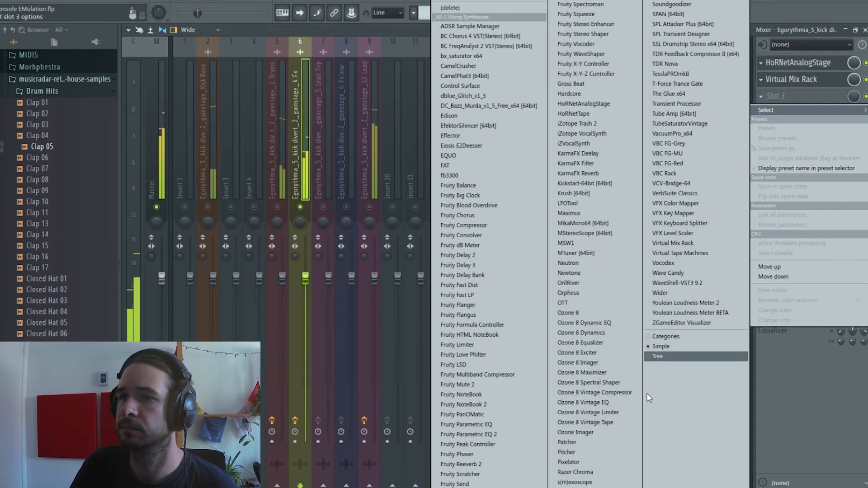
left_click(680, 123)
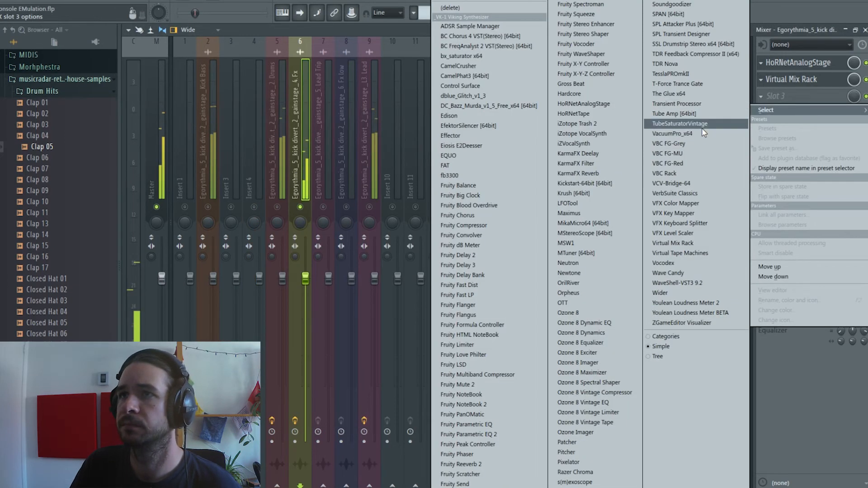
left_click(671, 74)
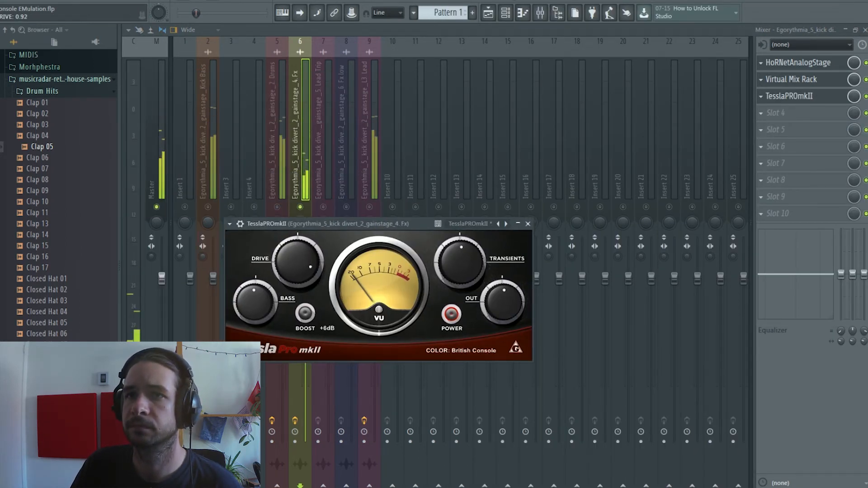
Step: Set Tessla's colour to U.S. Console, toggle its power to compare, then close it
left_click(460, 350)
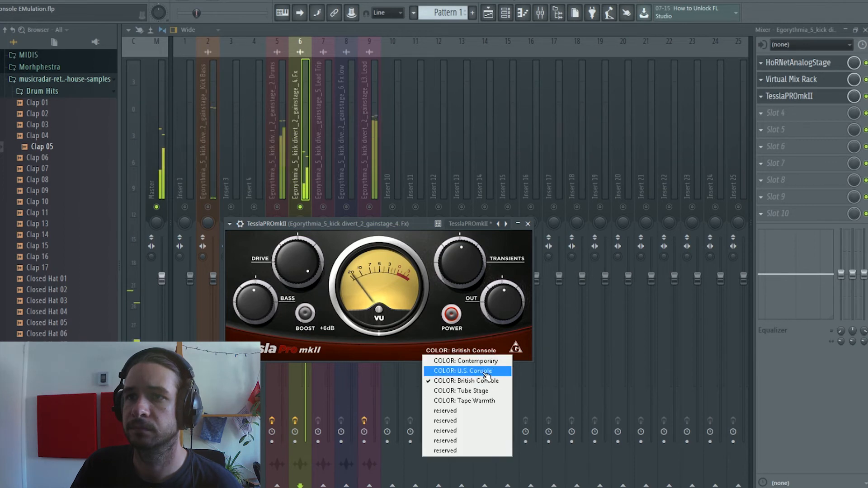
left_click(461, 371)
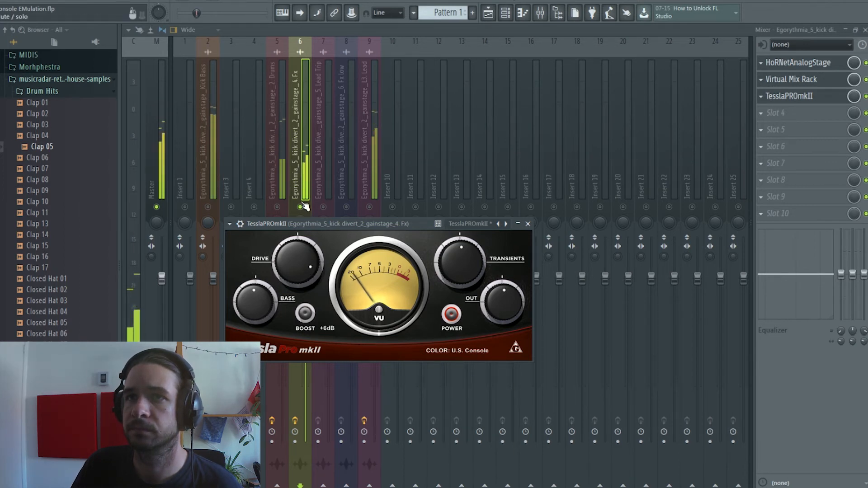
left_click(451, 315)
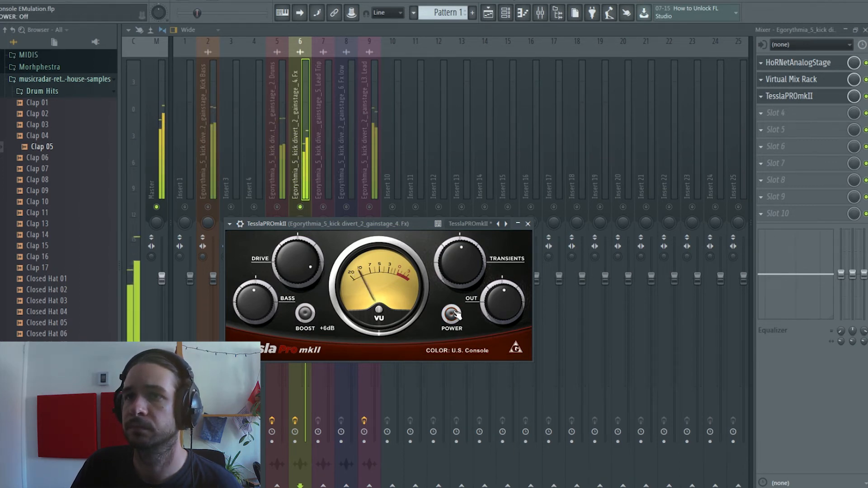
left_click(526, 223)
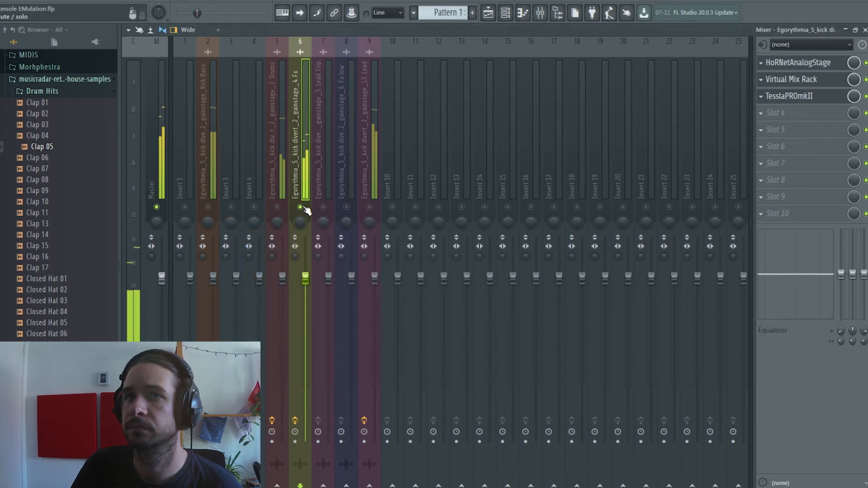
Step: Load Virtual Mix Rack into the Master insert's second slot
left_click(299, 207)
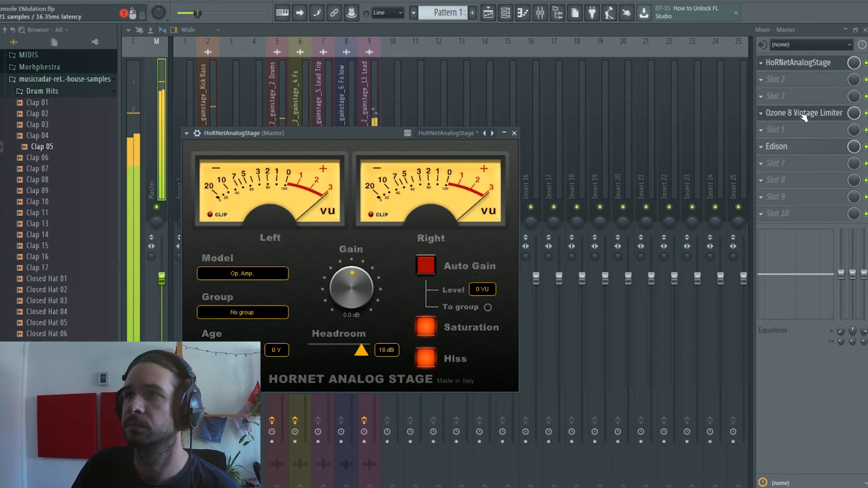
right_click(777, 79)
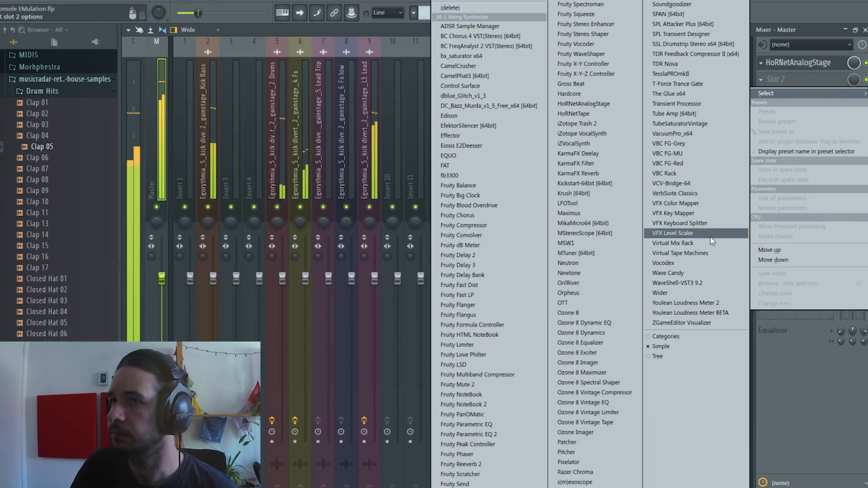
left_click(672, 243)
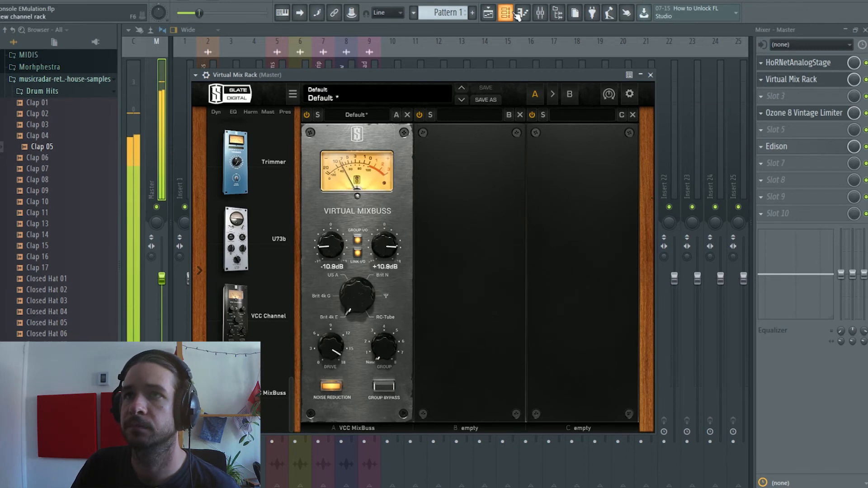
left_click(487, 12)
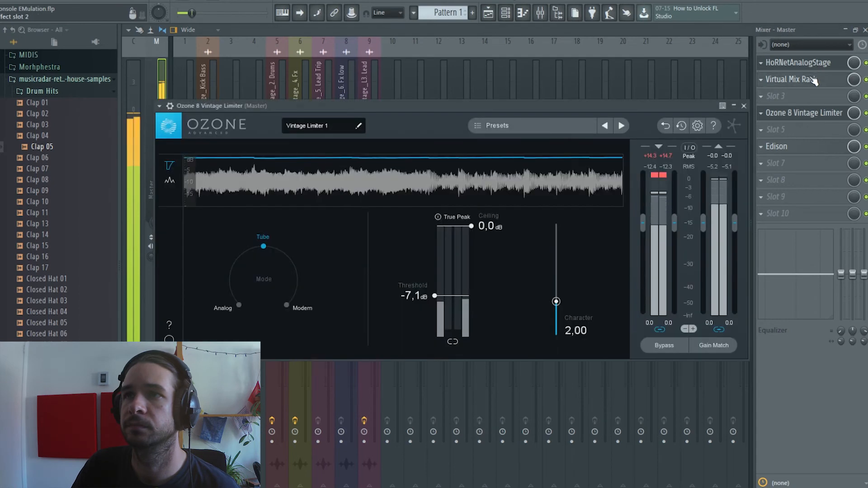
Step: Bypass the VCC MixBuss module in Virtual Mix Rack to compare
left_click(790, 79)
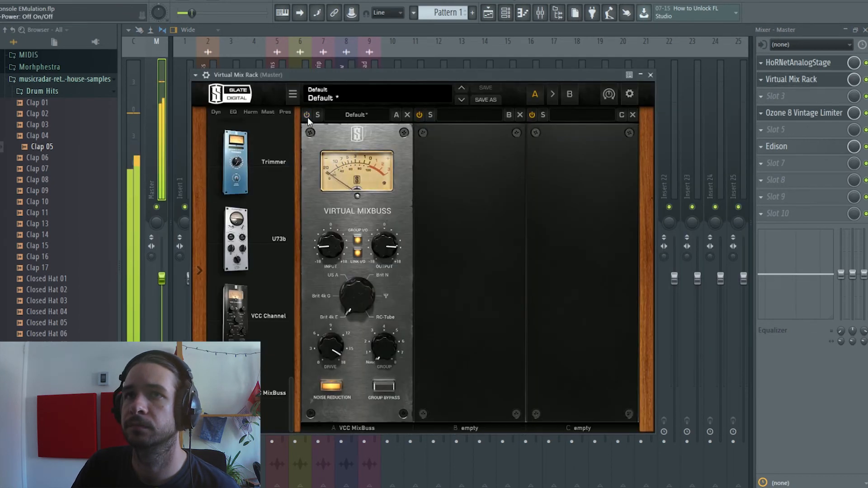
left_click(650, 74)
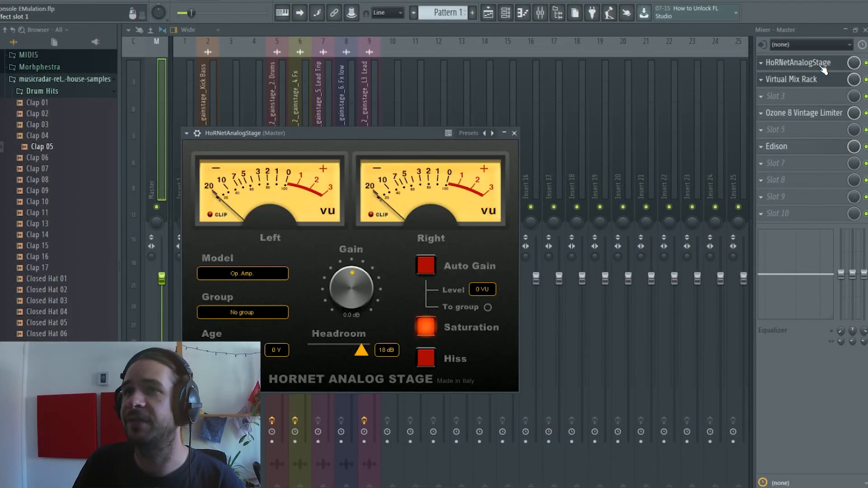
left_click(791, 80)
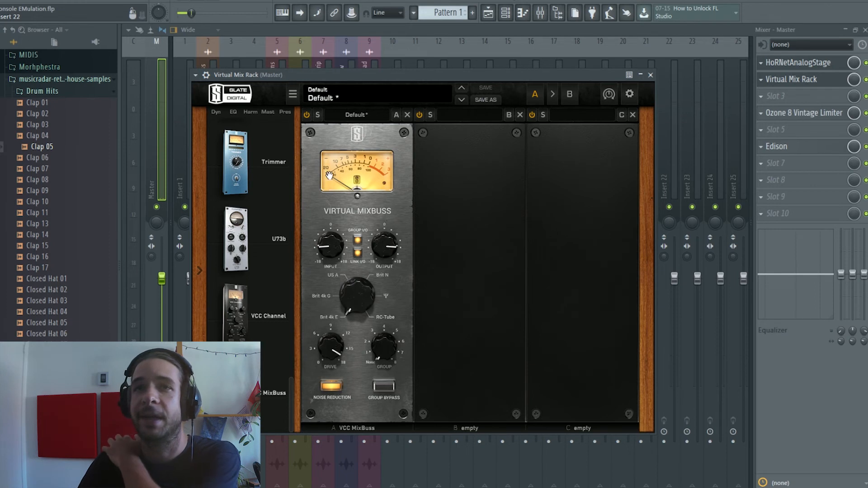
mouse_move(432, 272)
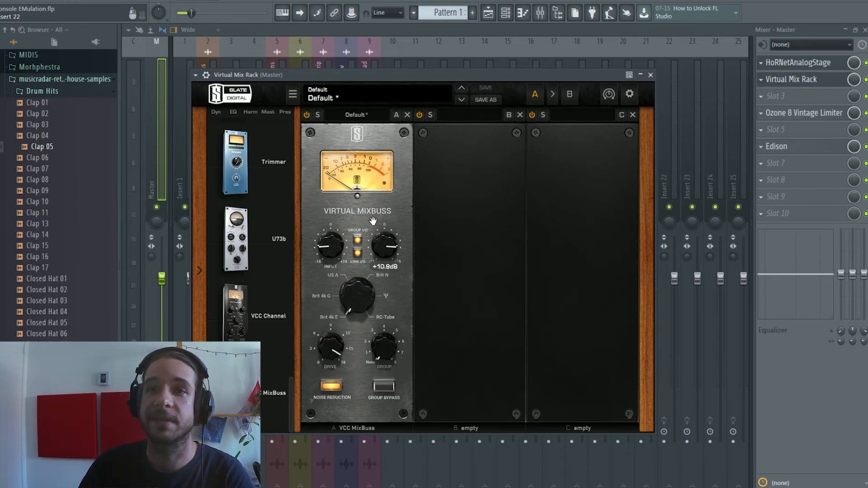
left_click(489, 12)
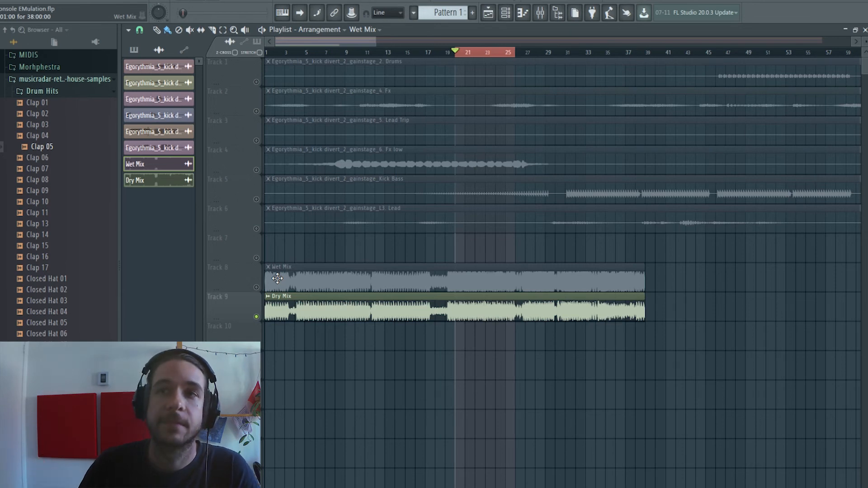
Step: Toggle the Dry Mix track in the playlist to compare against Wet Mix
left_click(454, 143)
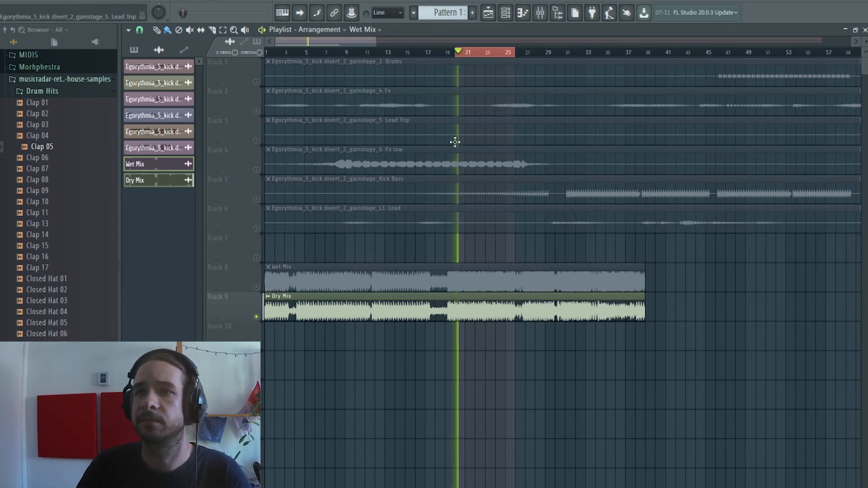
left_click(468, 52)
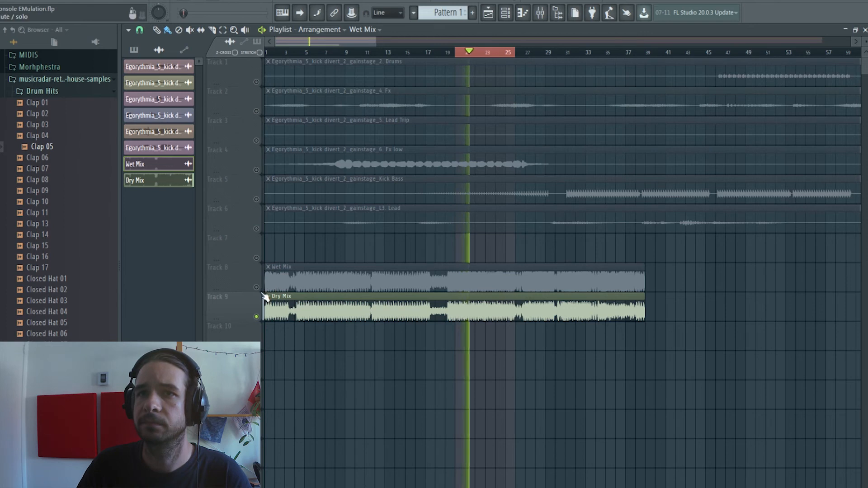